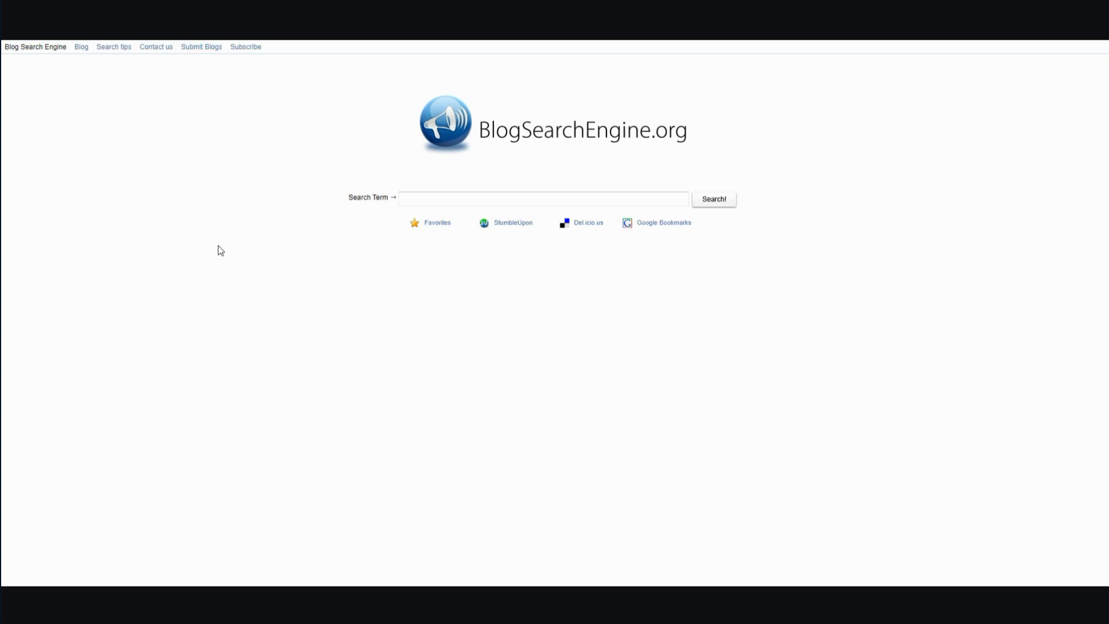
pyautogui.moveTo(228, 244)
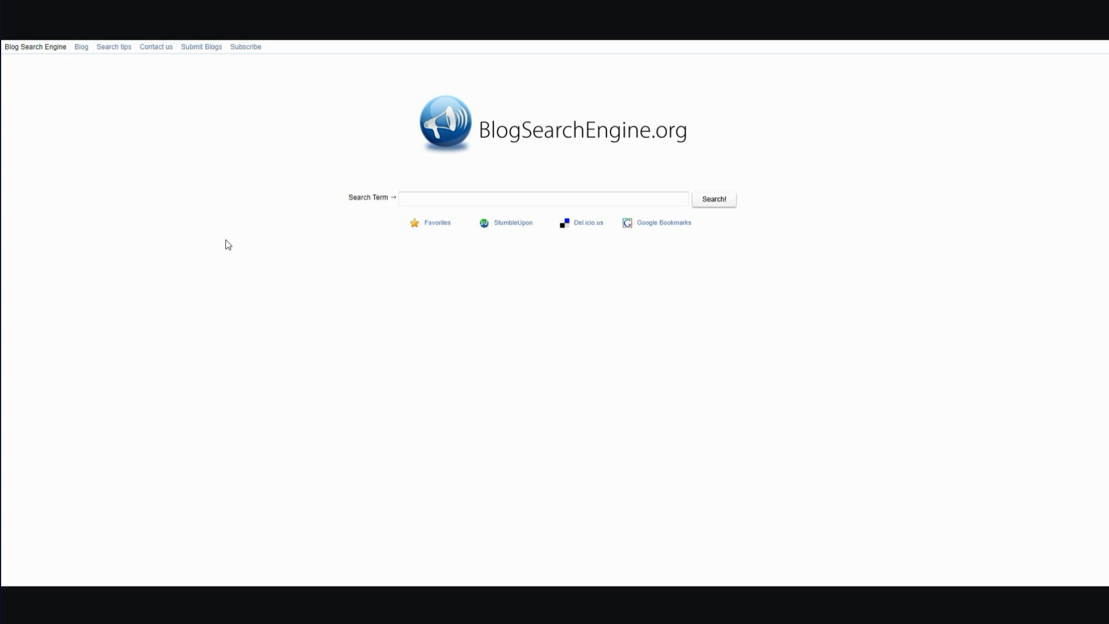
pyautogui.moveTo(281, 169)
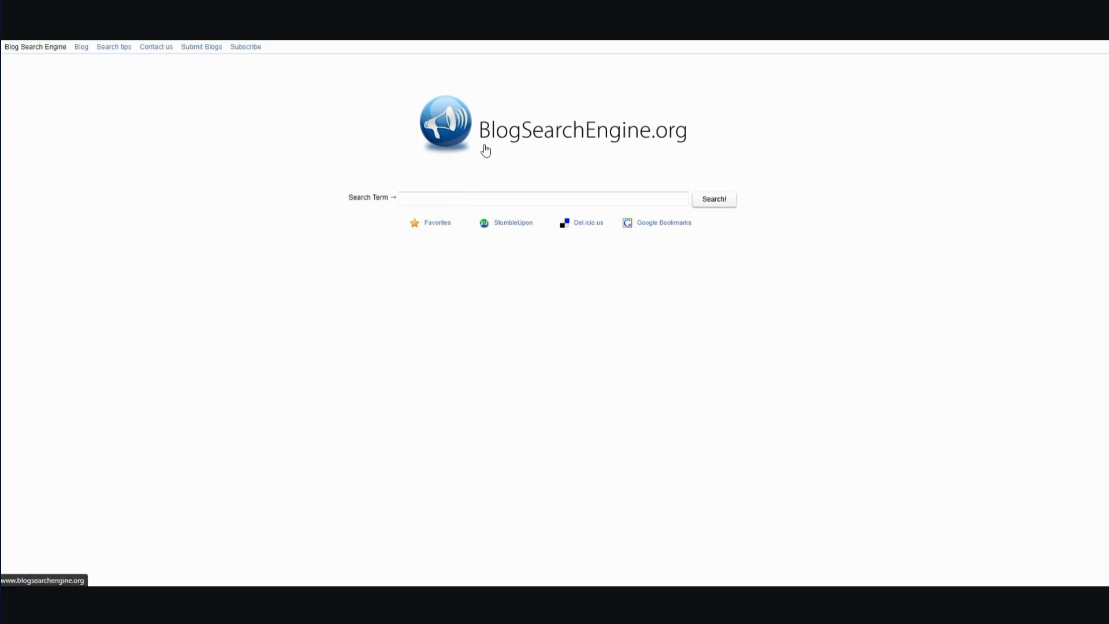
pyautogui.moveTo(650, 151)
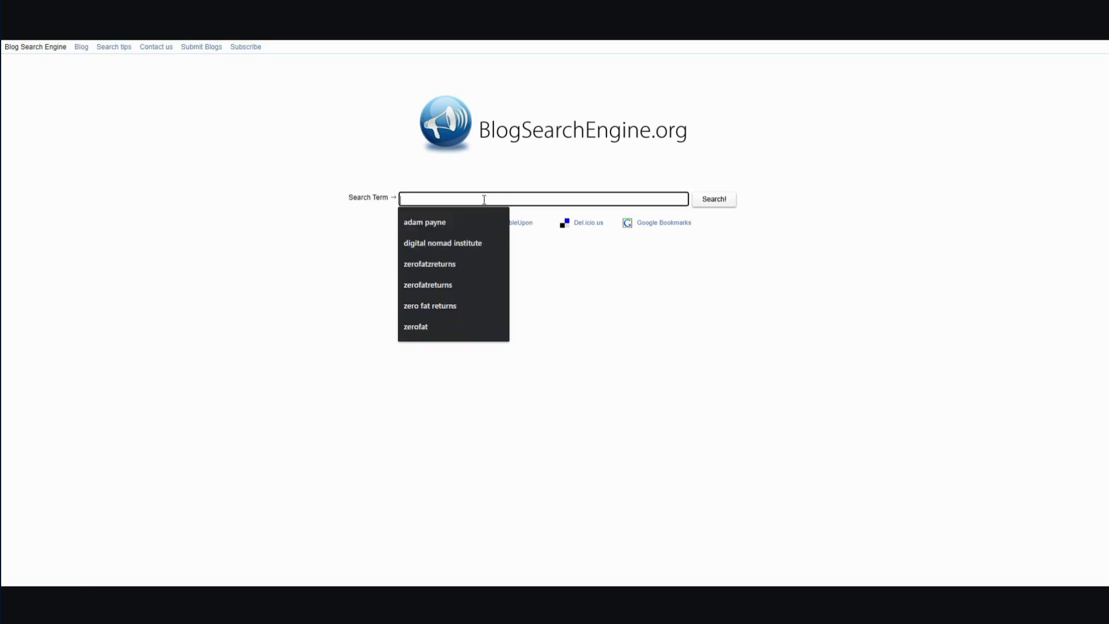
pyautogui.moveTo(335, 152)
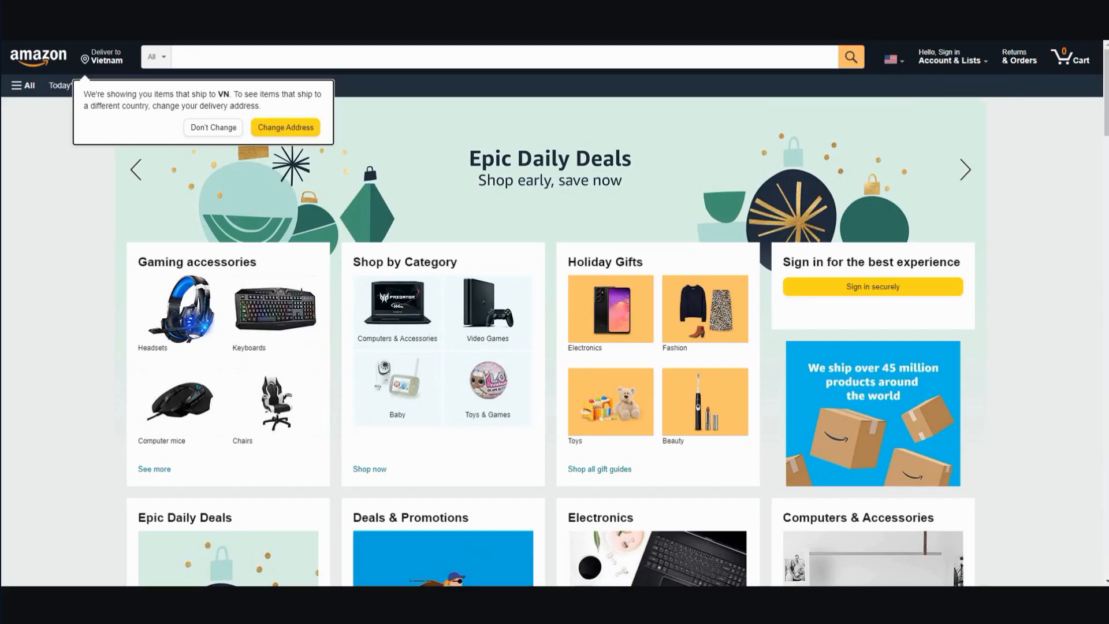
pyautogui.moveTo(215, 131)
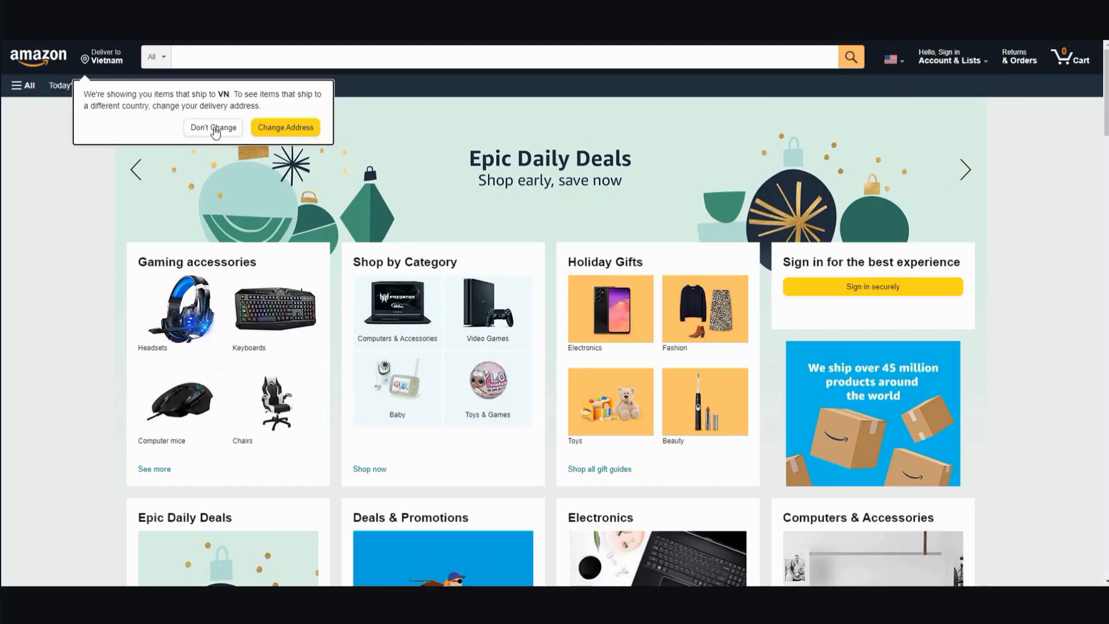
# Step: Keep the delivery country and search Amazon for 'best seller book list 2021', browsing the results
pyautogui.click(213, 127)
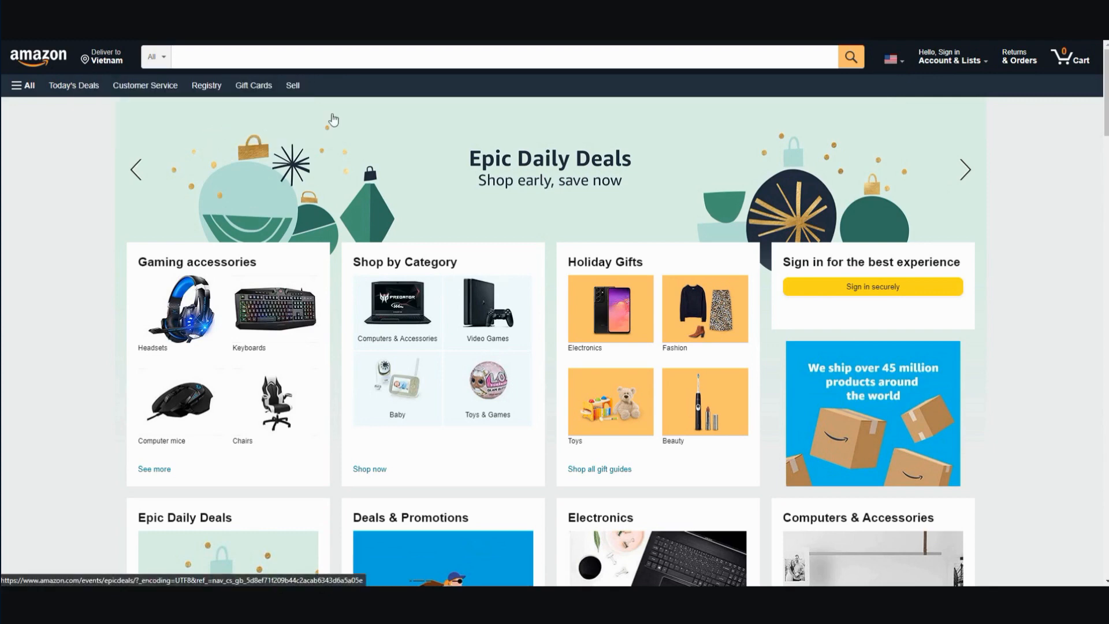
pyautogui.moveTo(472, 107)
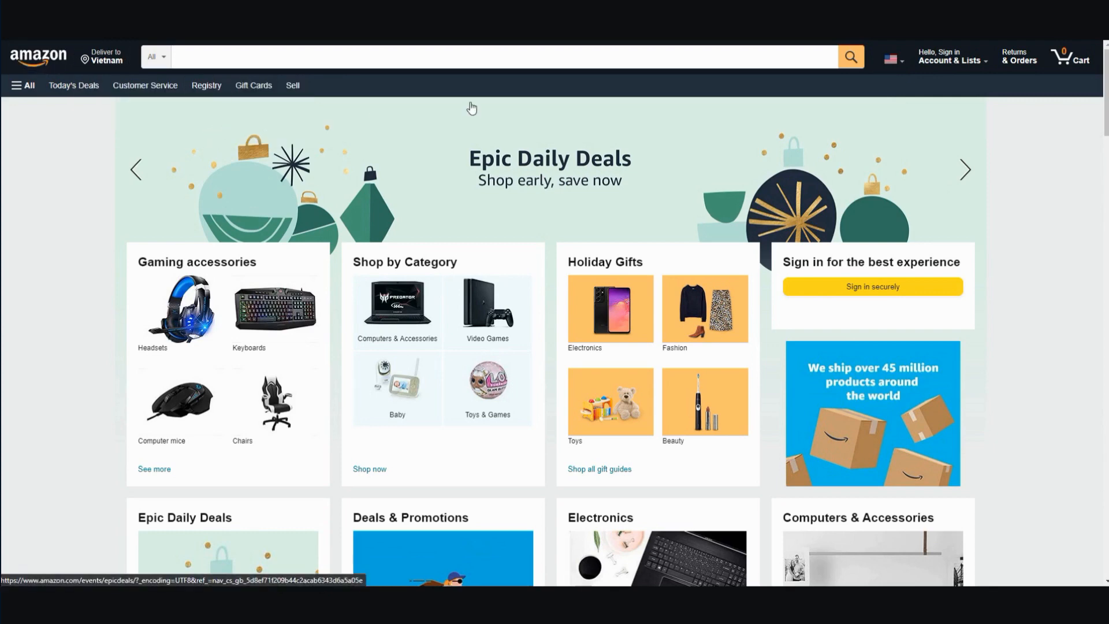
pyautogui.scroll(-3)
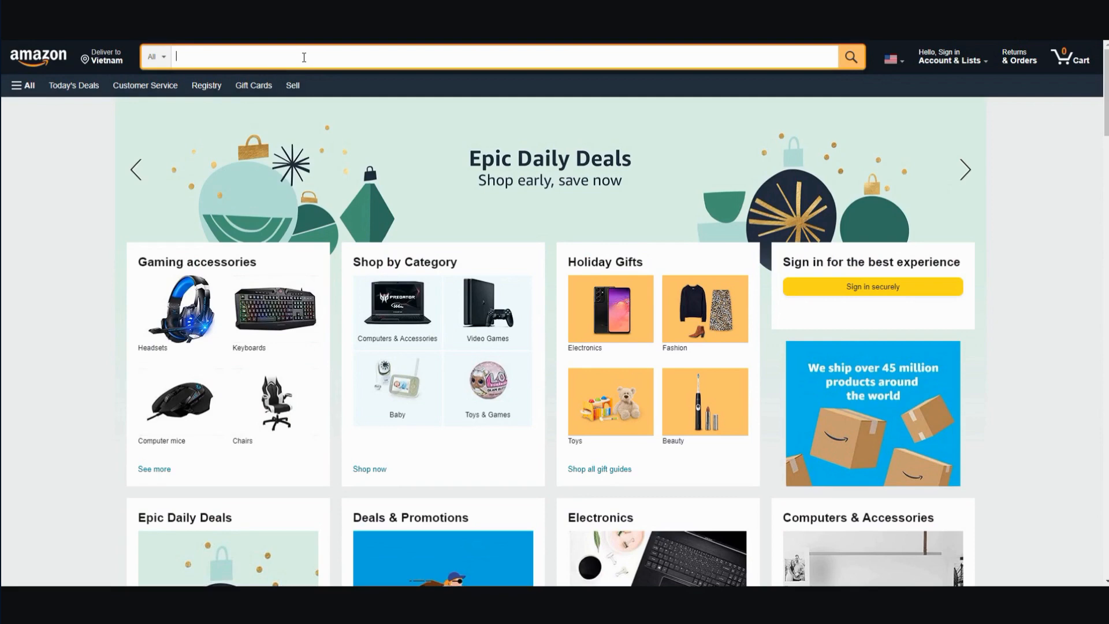
pyautogui.write('best seller')
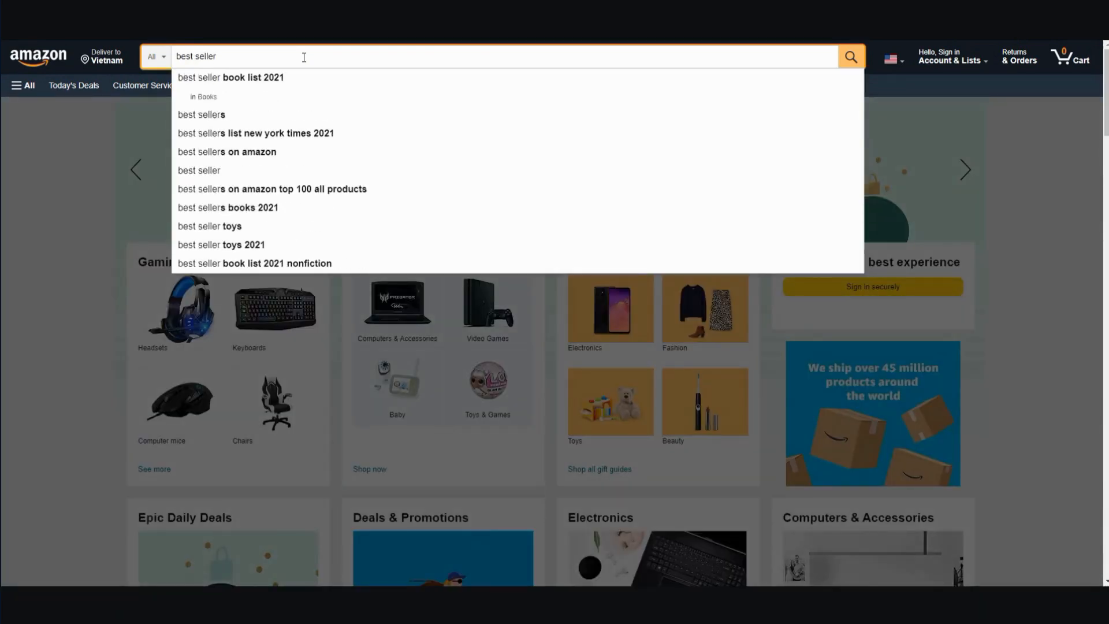
pyautogui.click(231, 77)
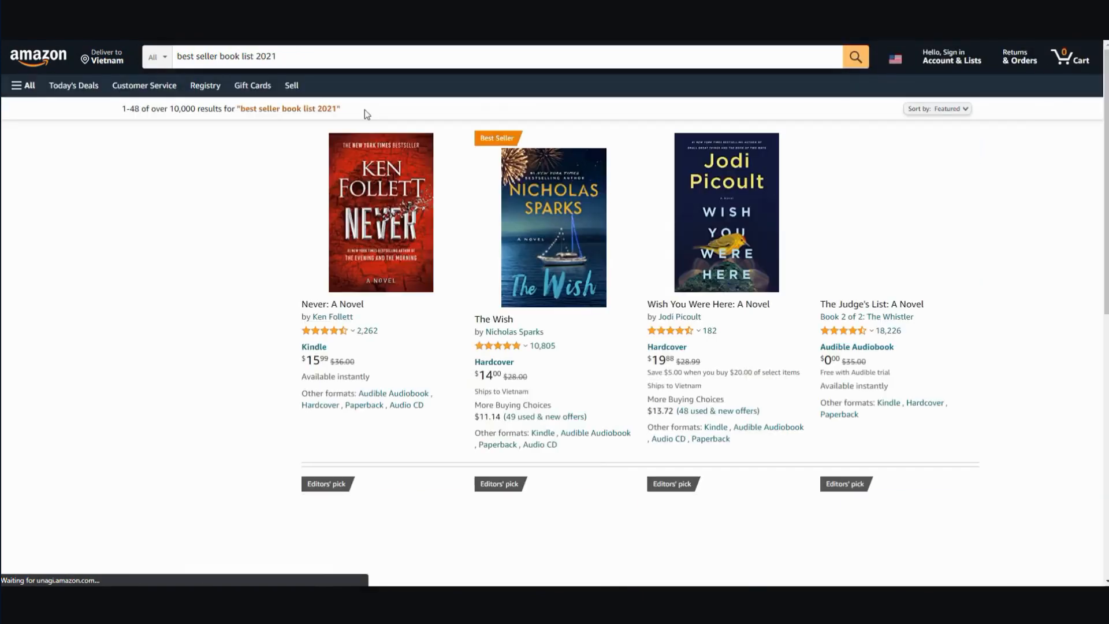
pyautogui.scroll(-3)
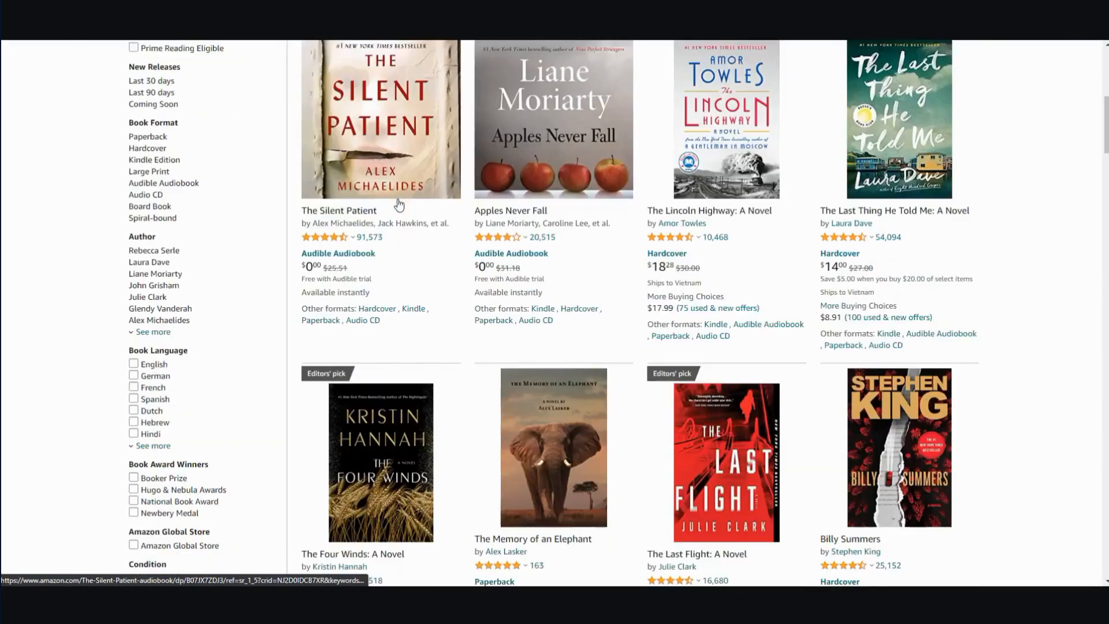
pyautogui.scroll(-3)
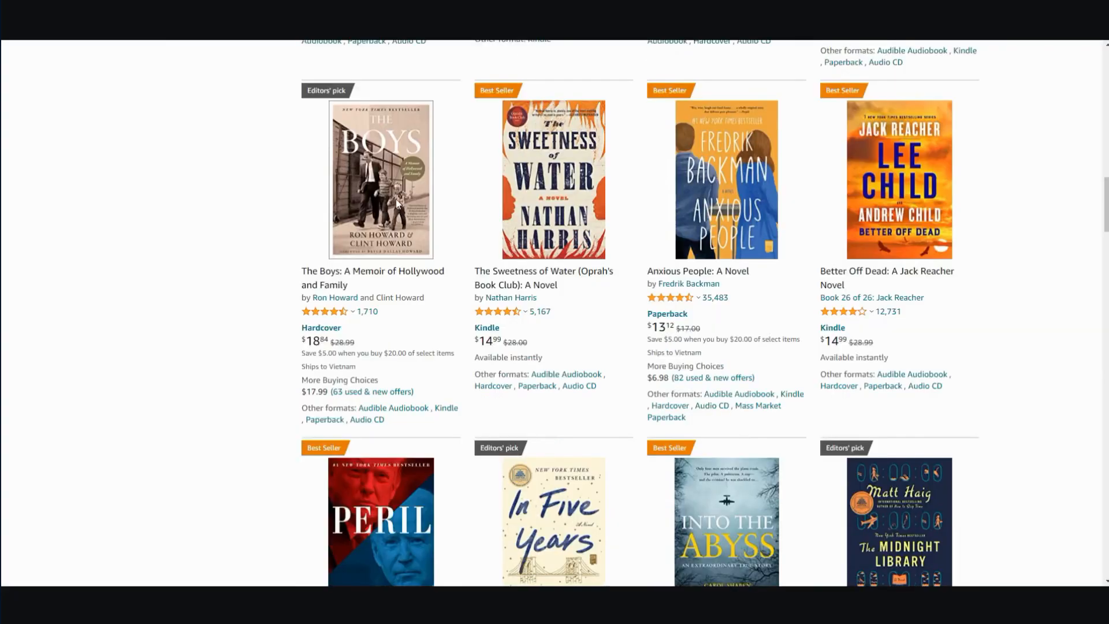
pyautogui.scroll(-3)
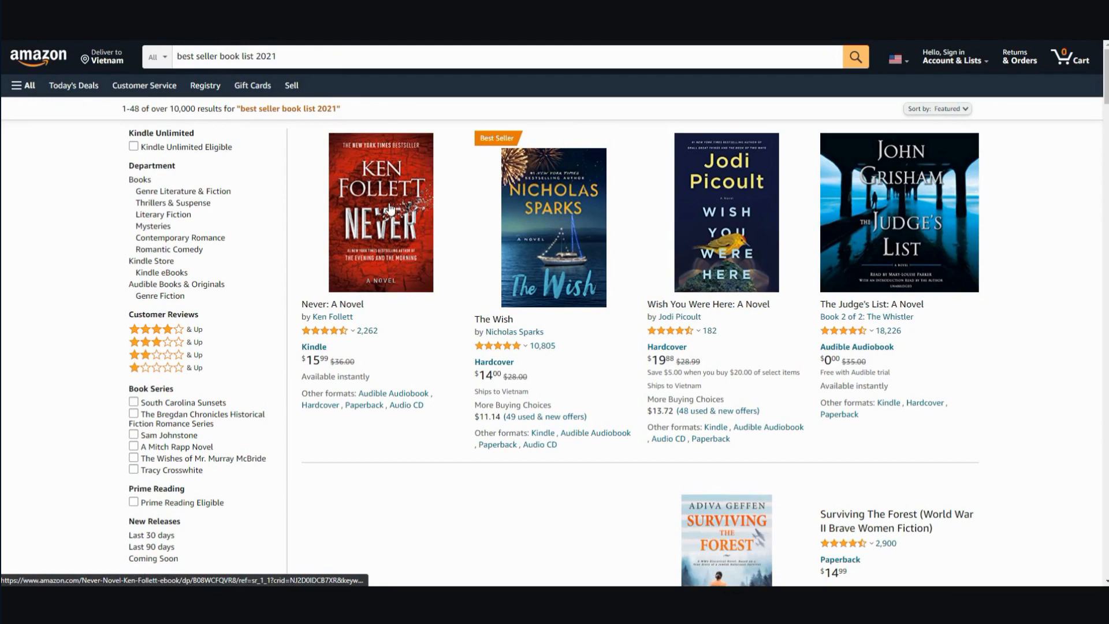
pyautogui.moveTo(418, 175)
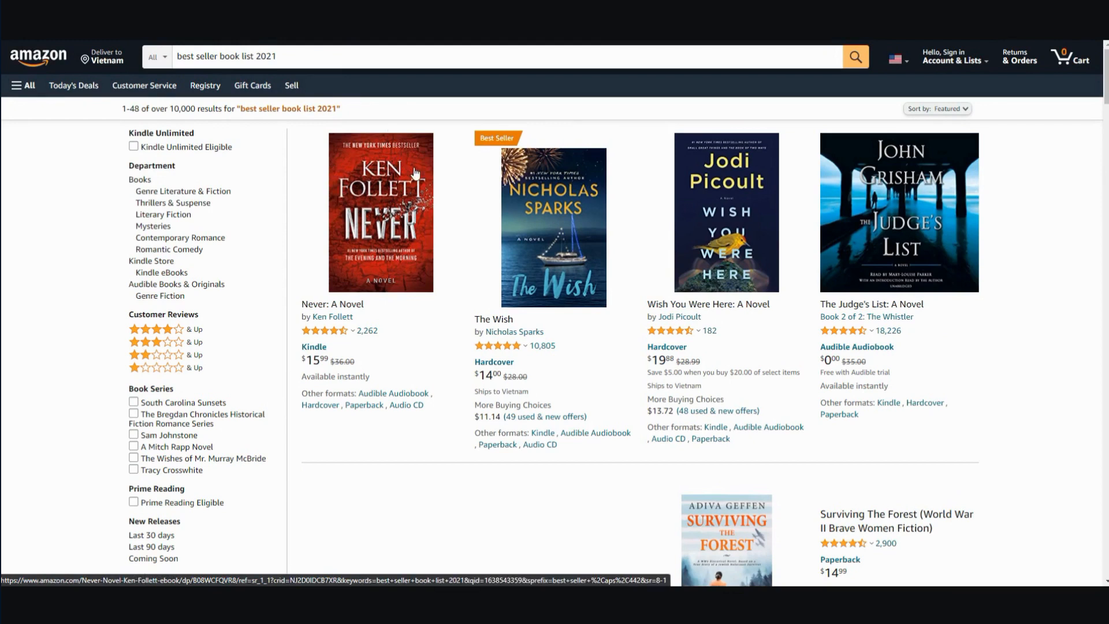
pyautogui.moveTo(368, 166)
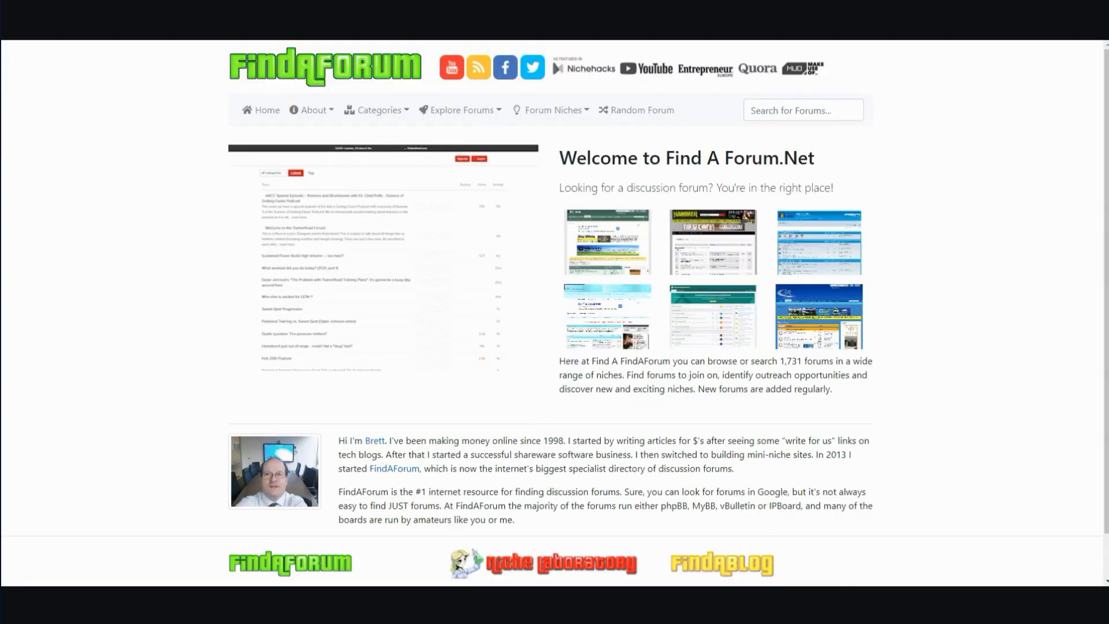
pyautogui.moveTo(339, 151)
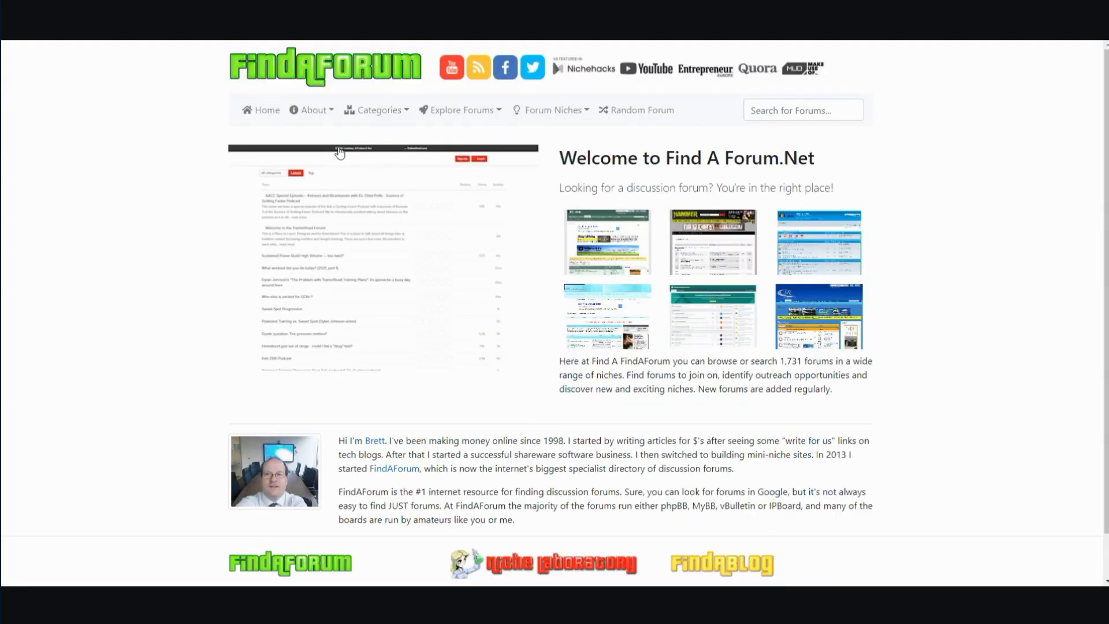
pyautogui.moveTo(881, 217)
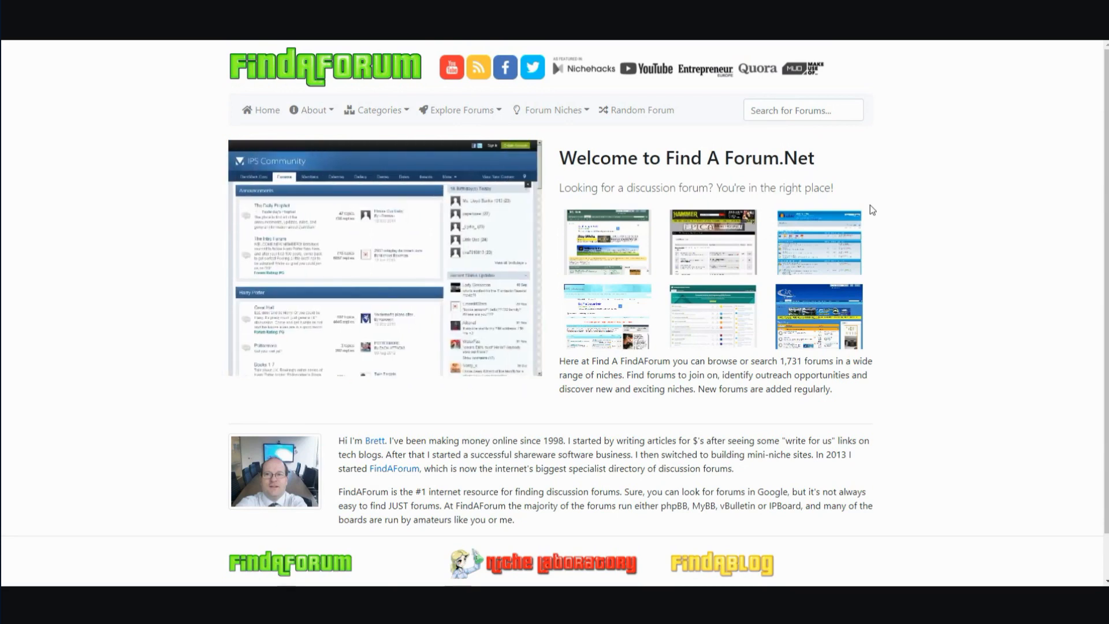
pyautogui.moveTo(873, 197)
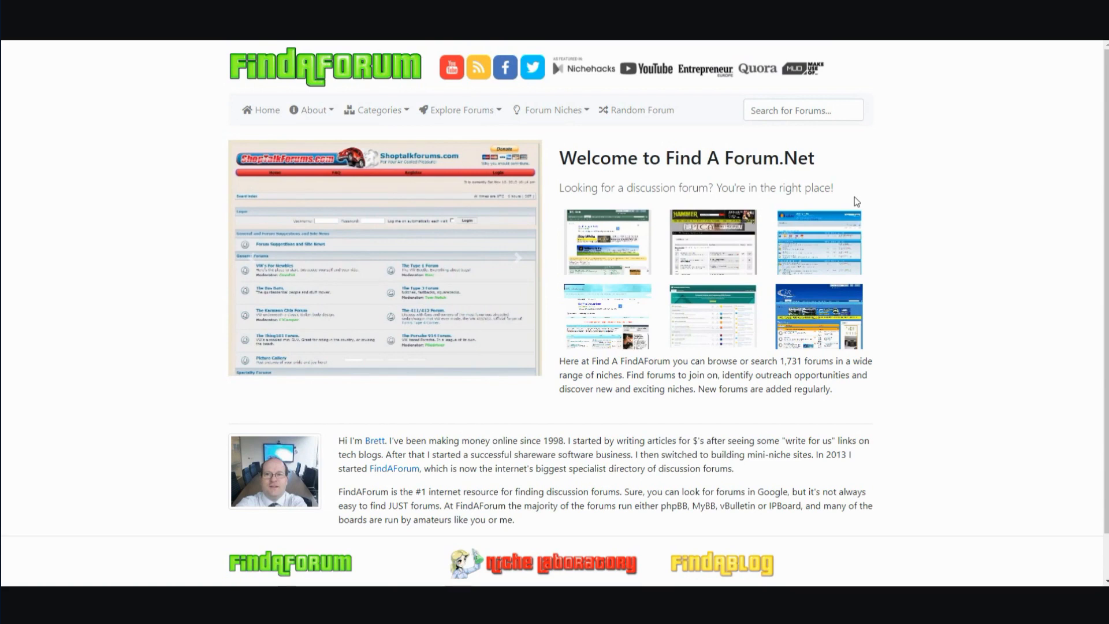
pyautogui.moveTo(698, 188)
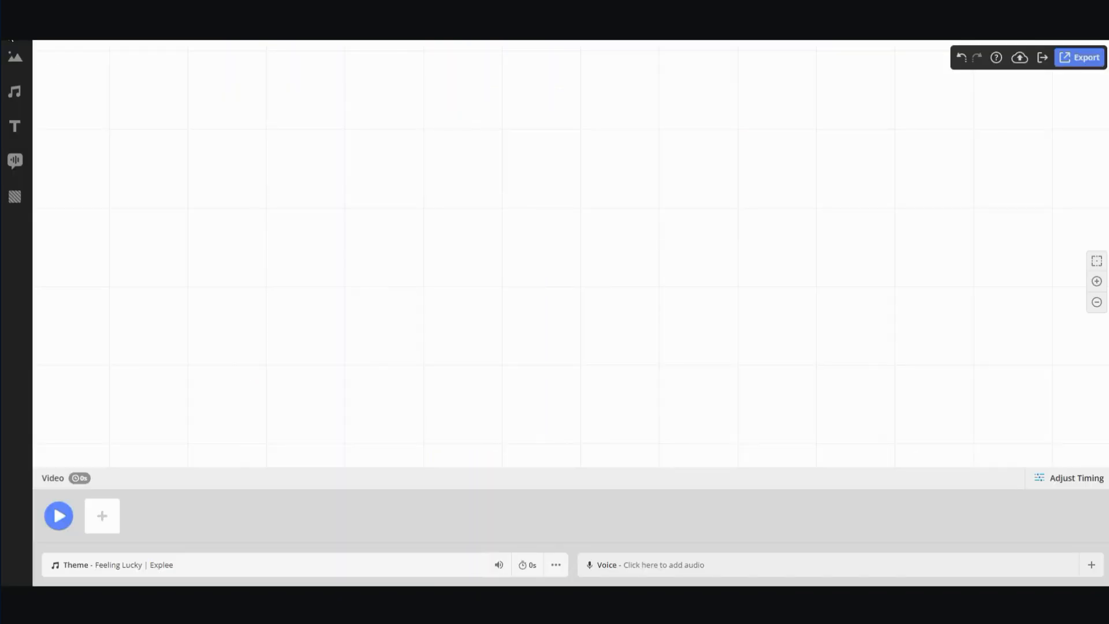
pyautogui.moveTo(601, 180)
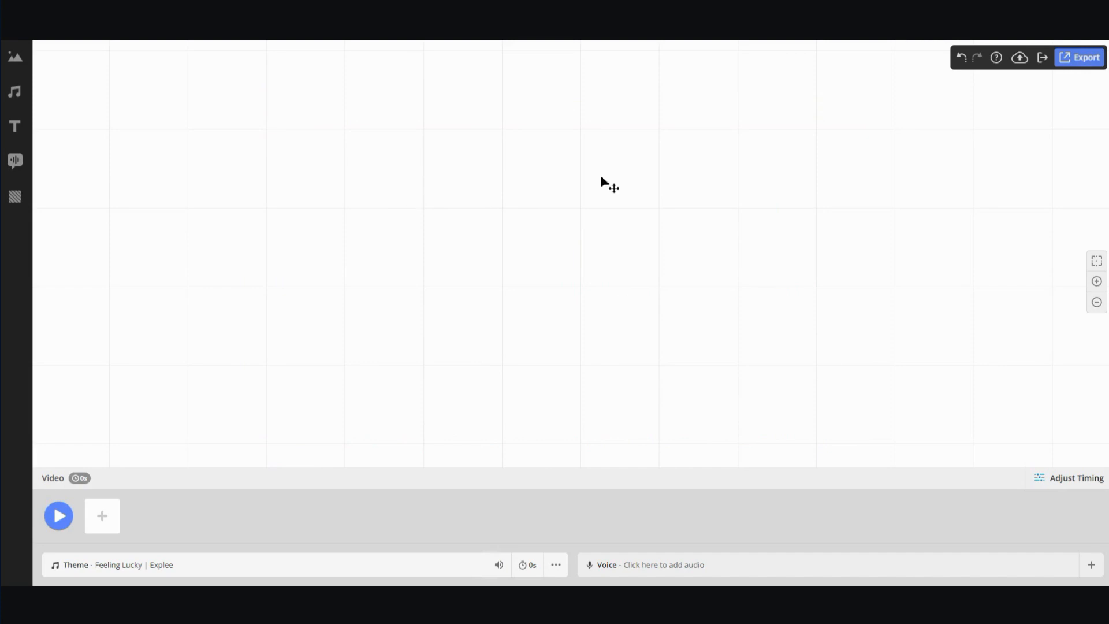
pyautogui.moveTo(296, 328)
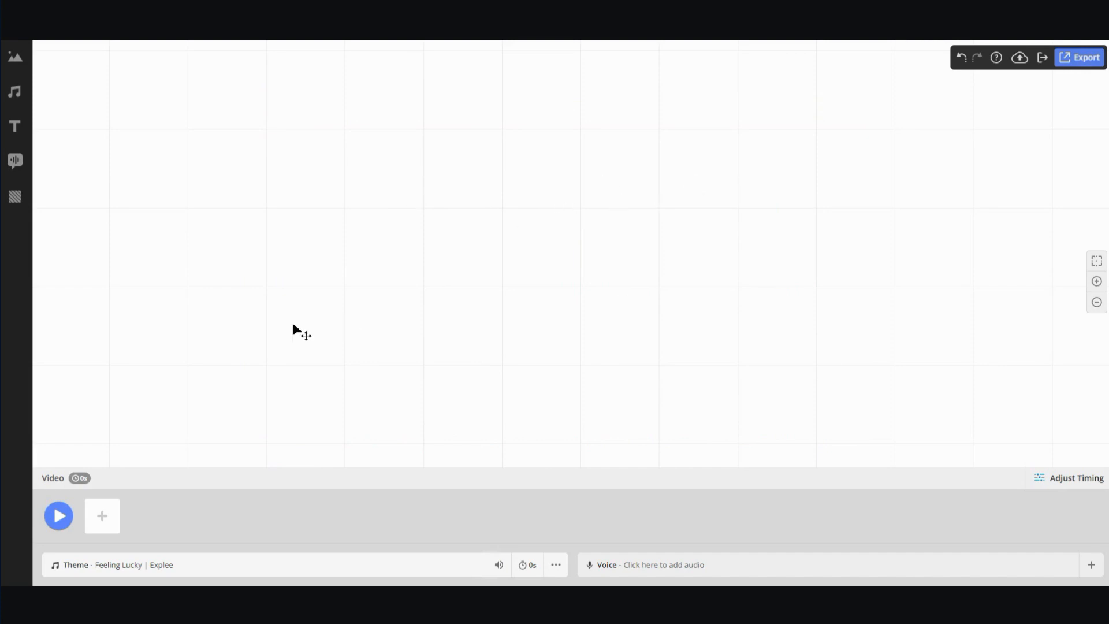
pyautogui.moveTo(620, 302)
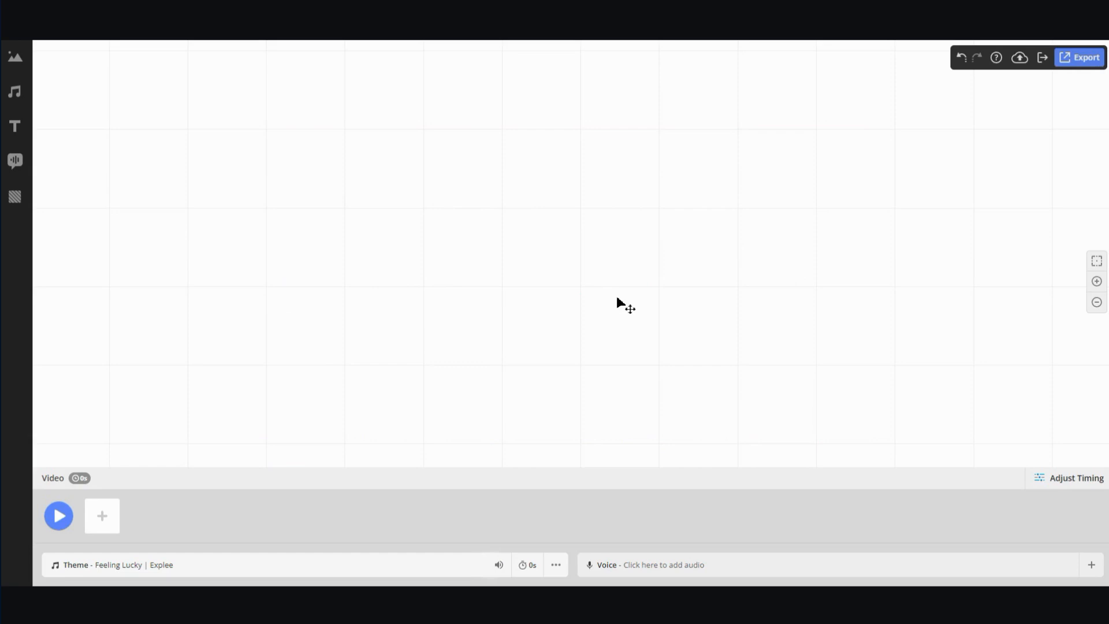
pyautogui.moveTo(707, 280)
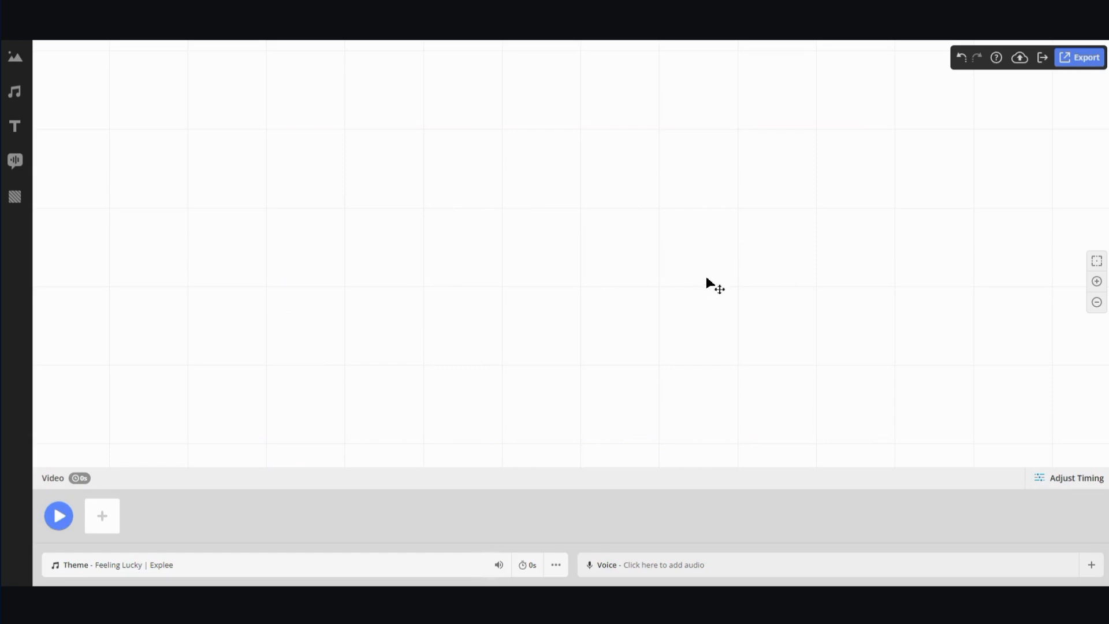
pyautogui.moveTo(714, 286)
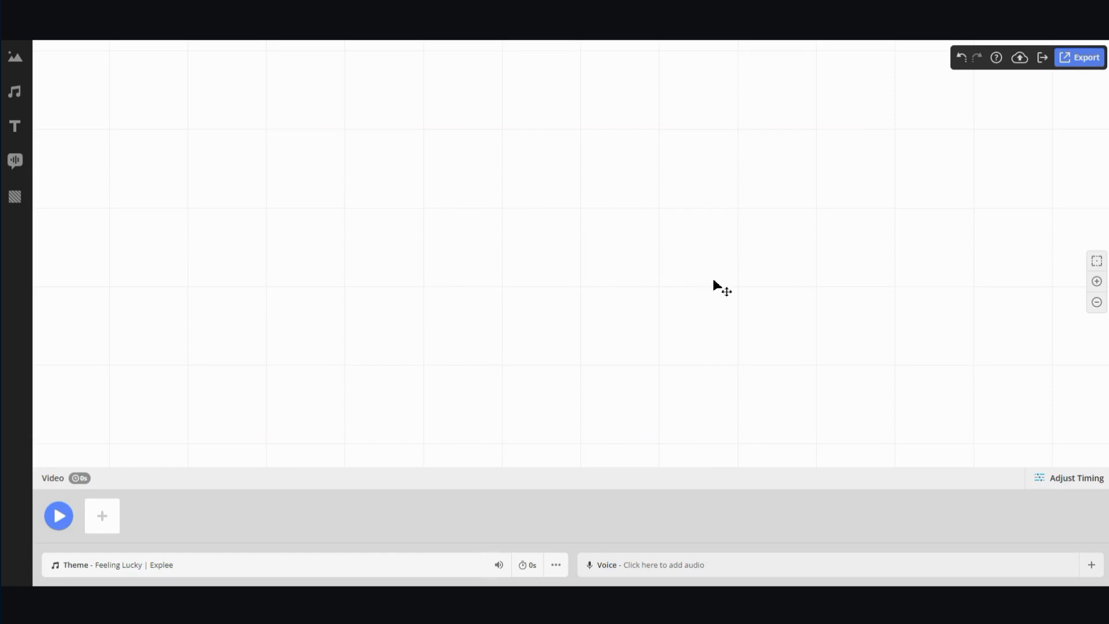
pyautogui.moveTo(659, 324)
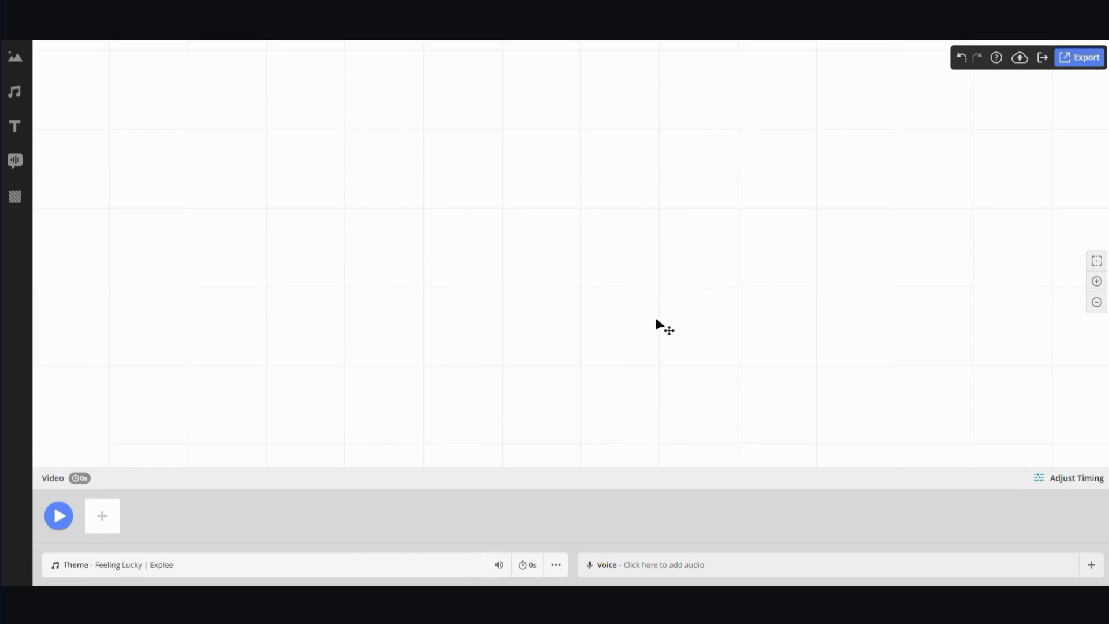
pyautogui.moveTo(458, 176)
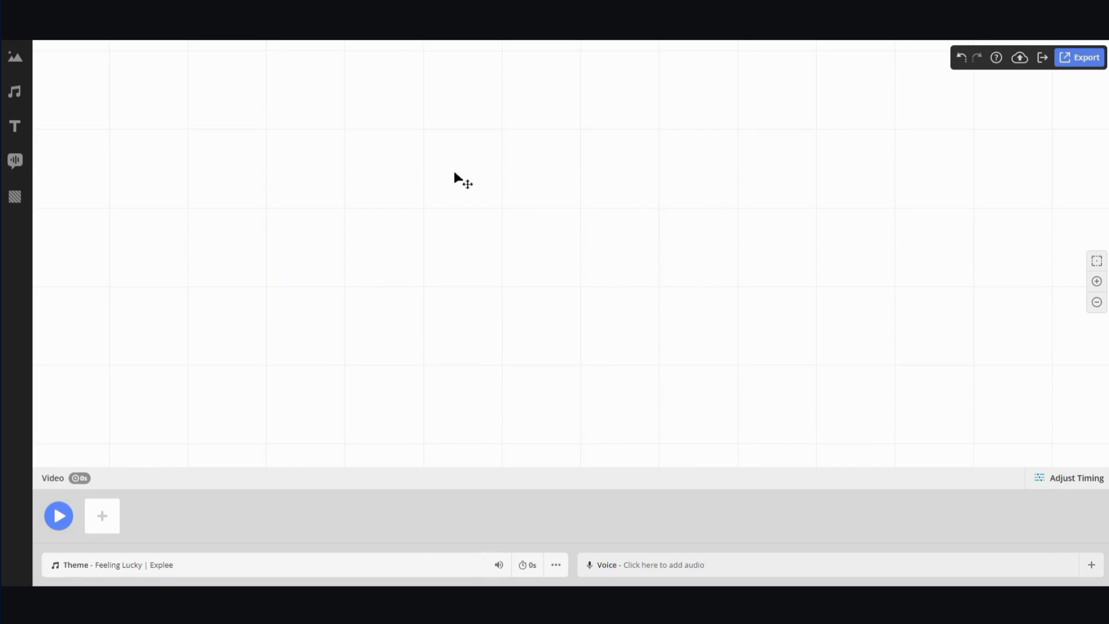
pyautogui.moveTo(635, 244)
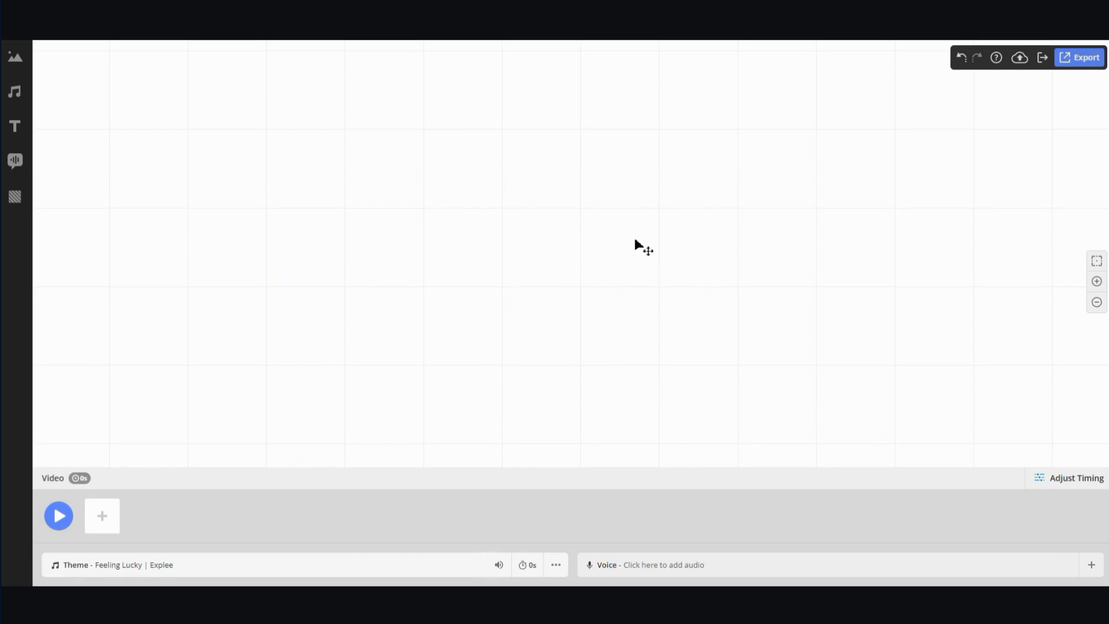
pyautogui.moveTo(586, 320)
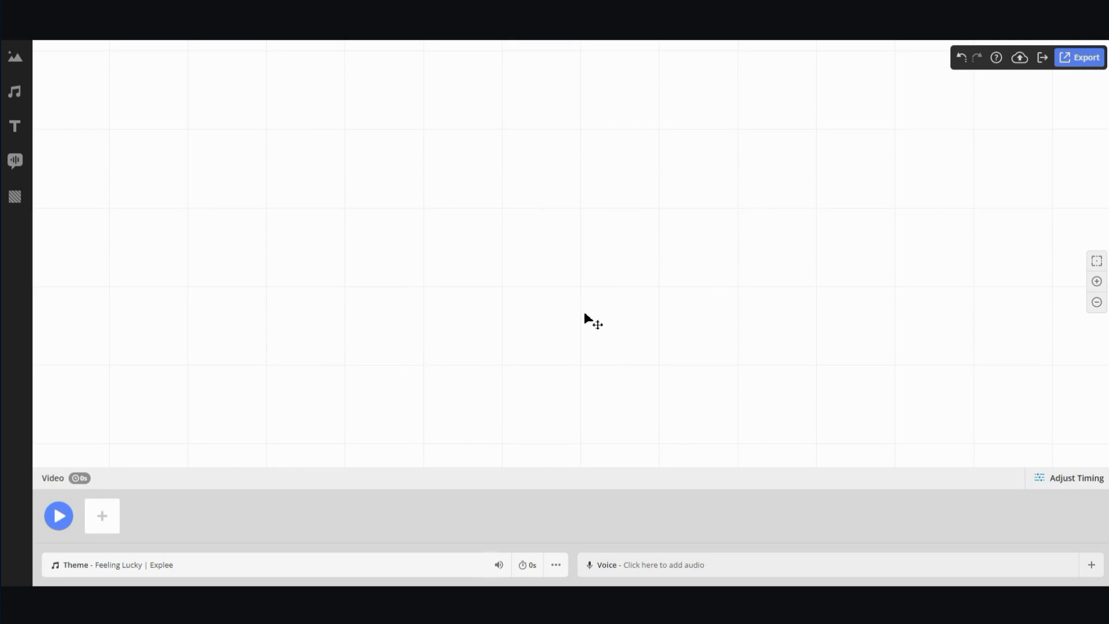
pyautogui.moveTo(430, 251)
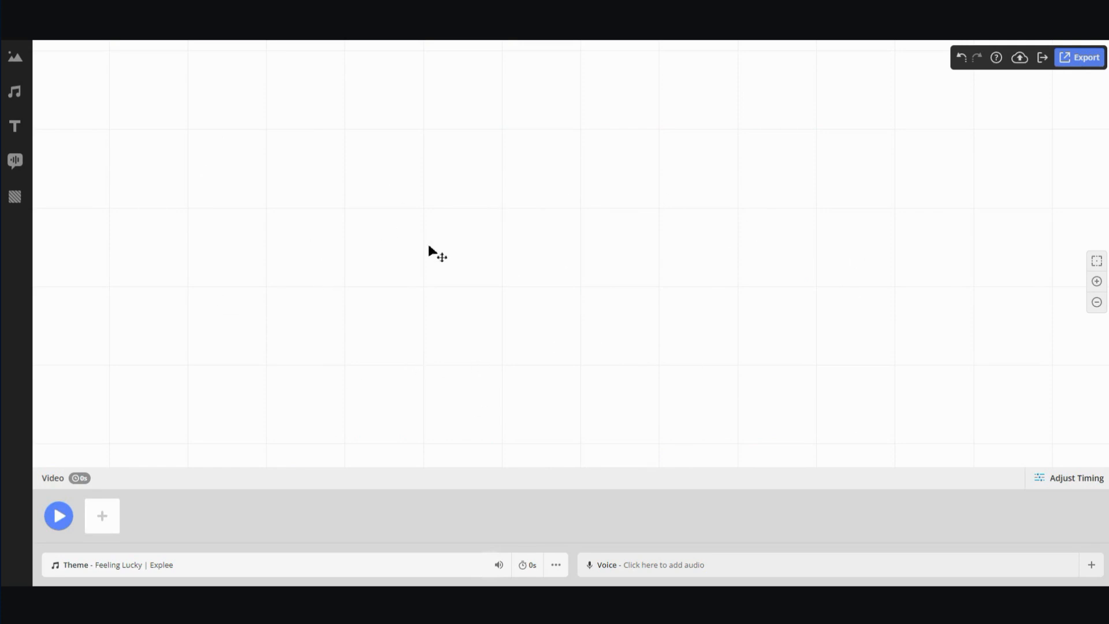
pyautogui.moveTo(438, 247)
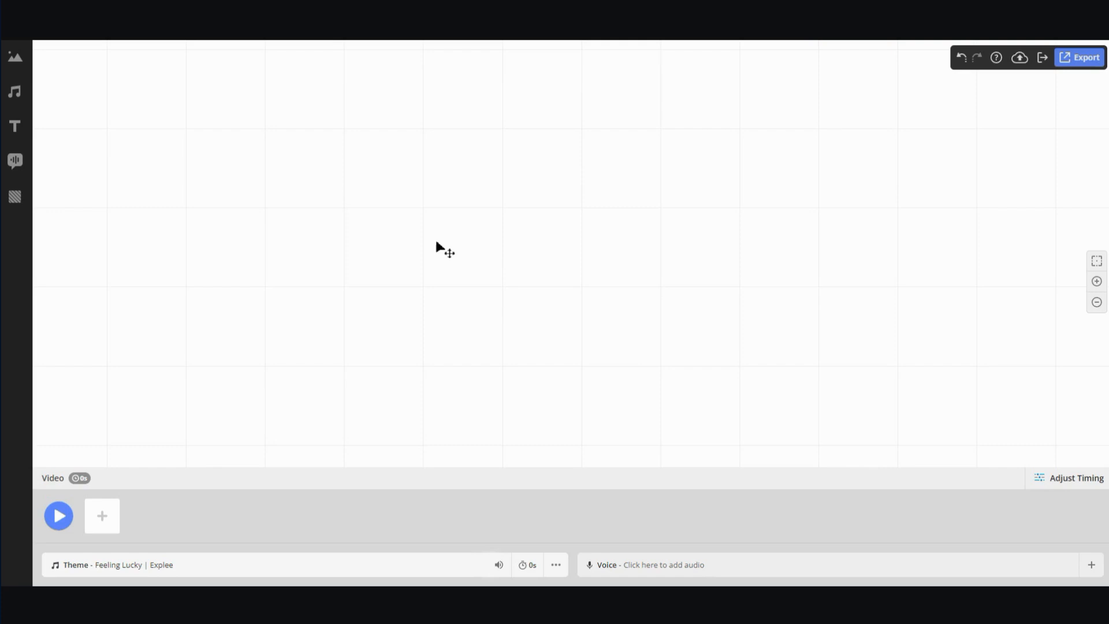
pyautogui.moveTo(14, 56)
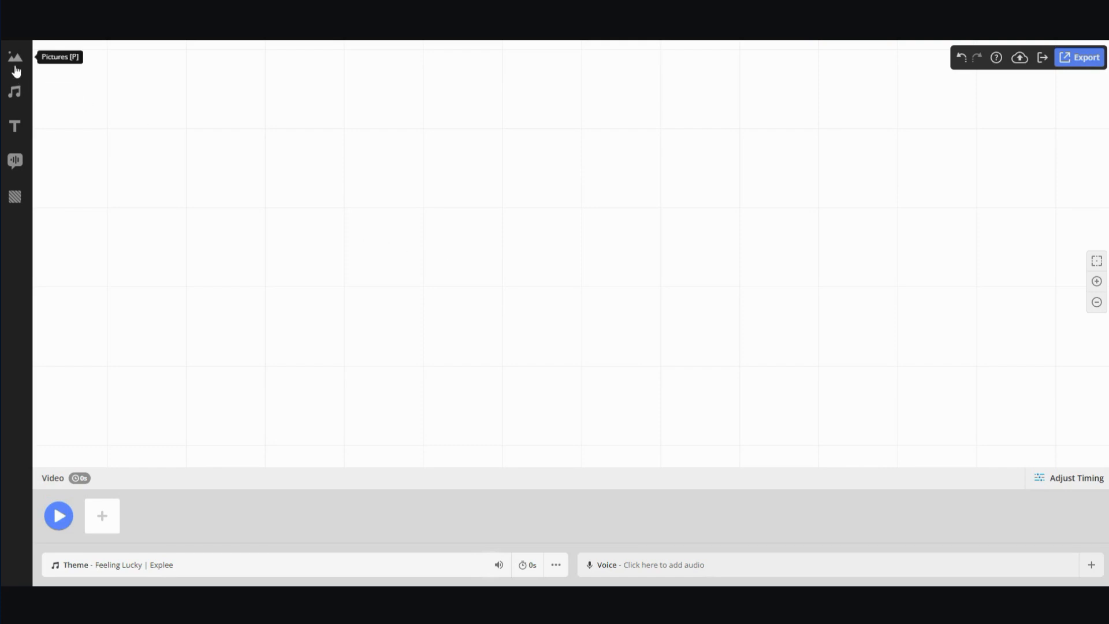
# Step: Replace the Pictures search term with 'research' and run the search
pyautogui.click(14, 56)
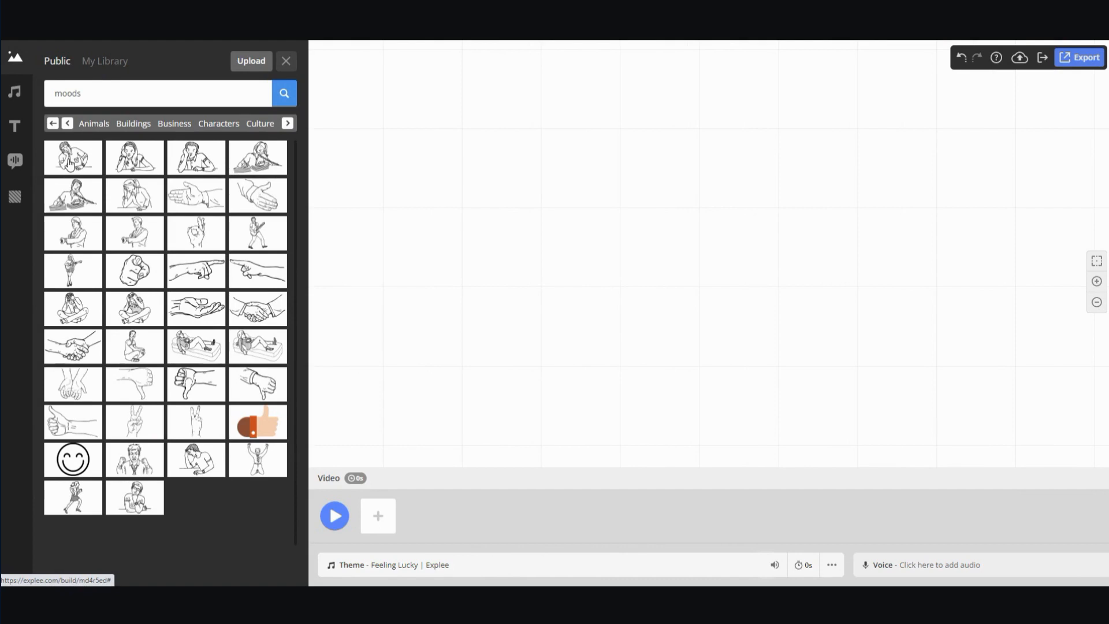
pyautogui.moveTo(14, 161)
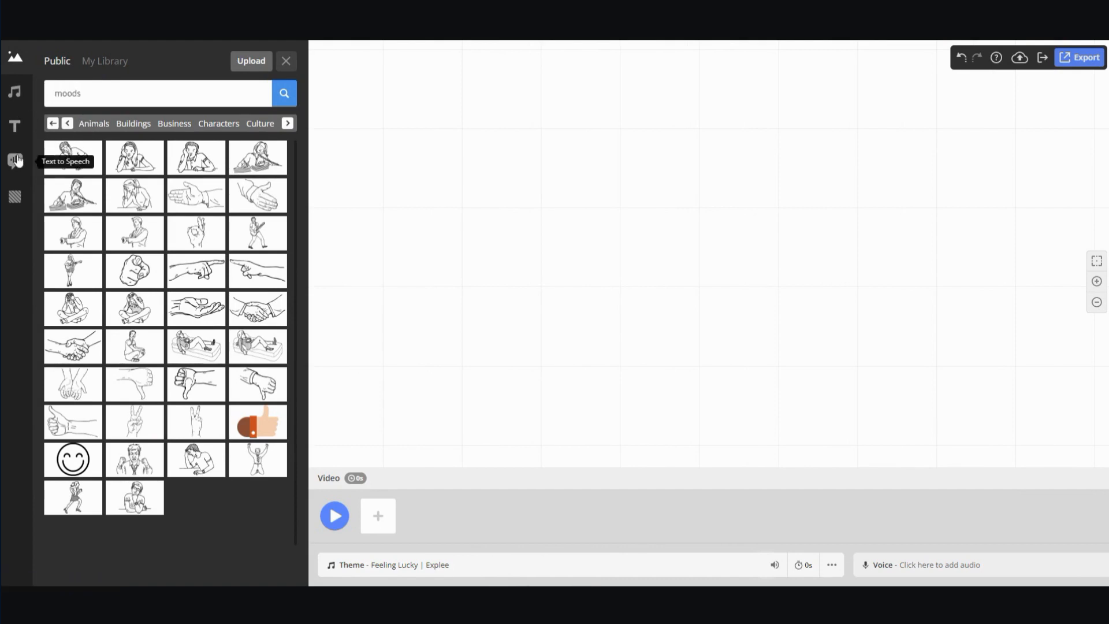
pyautogui.moveTo(167, 179)
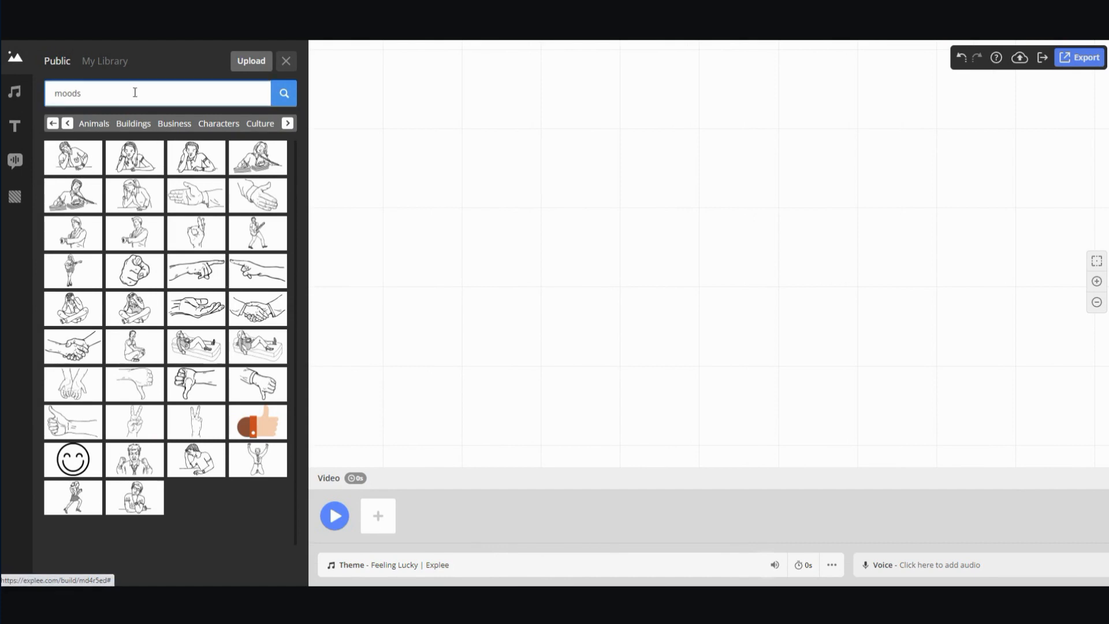
pyautogui.doubleClick(67, 93)
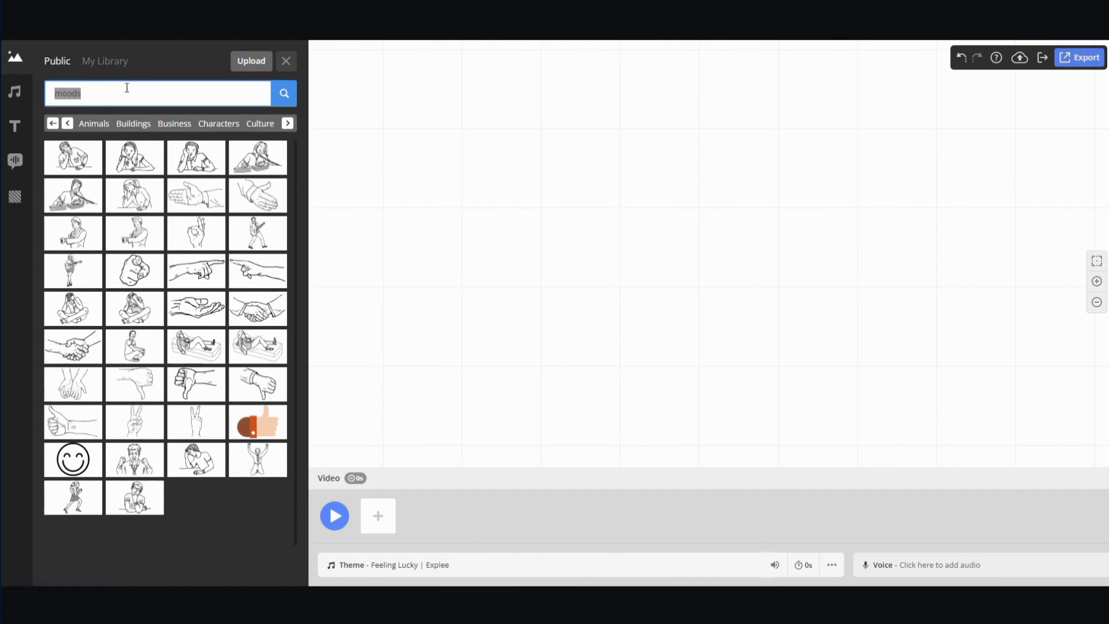
pyautogui.moveTo(129, 92)
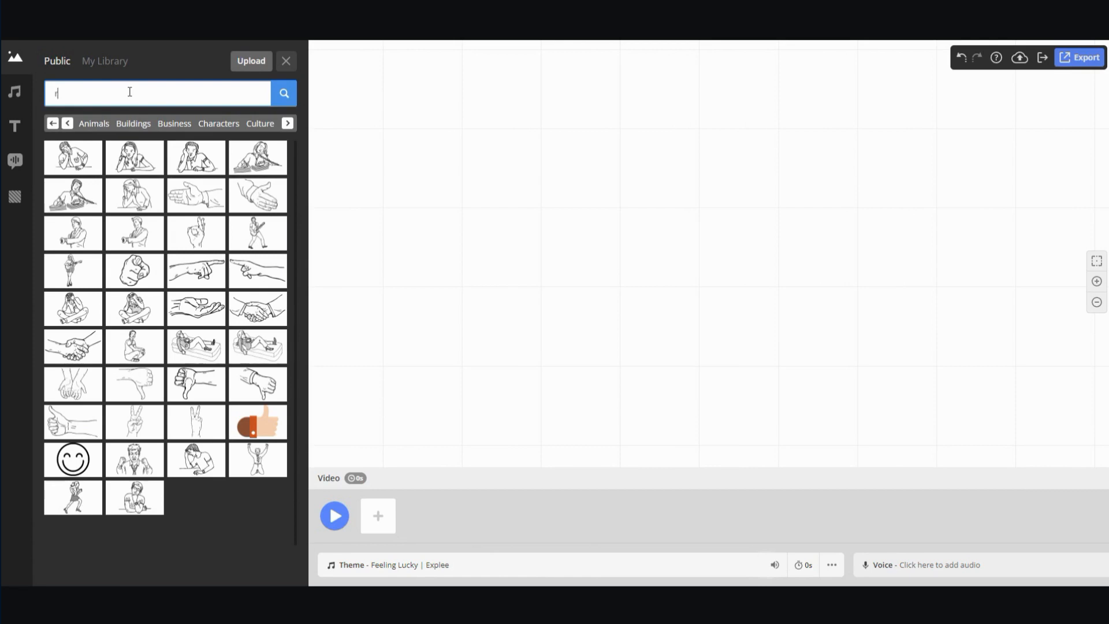
pyautogui.write('research')
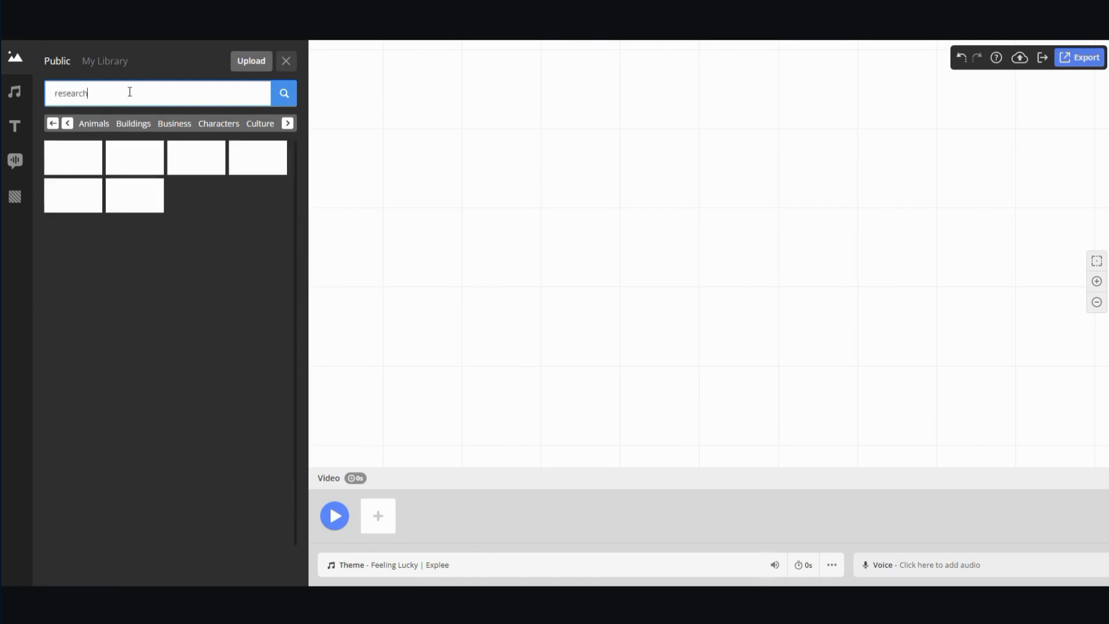
pyautogui.click(283, 93)
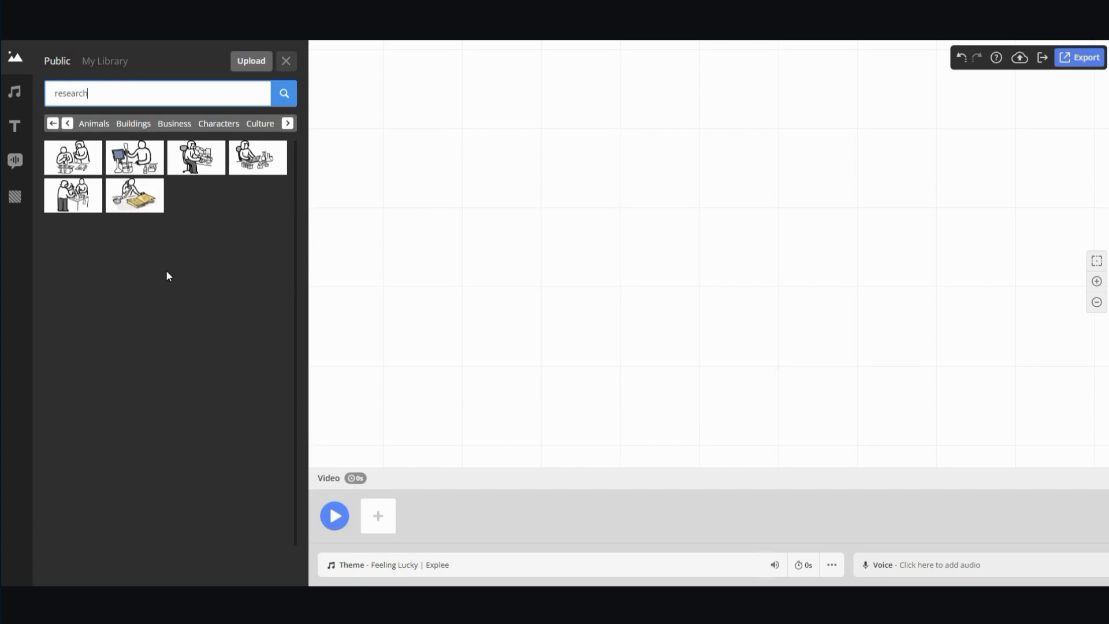
pyautogui.moveTo(255, 167)
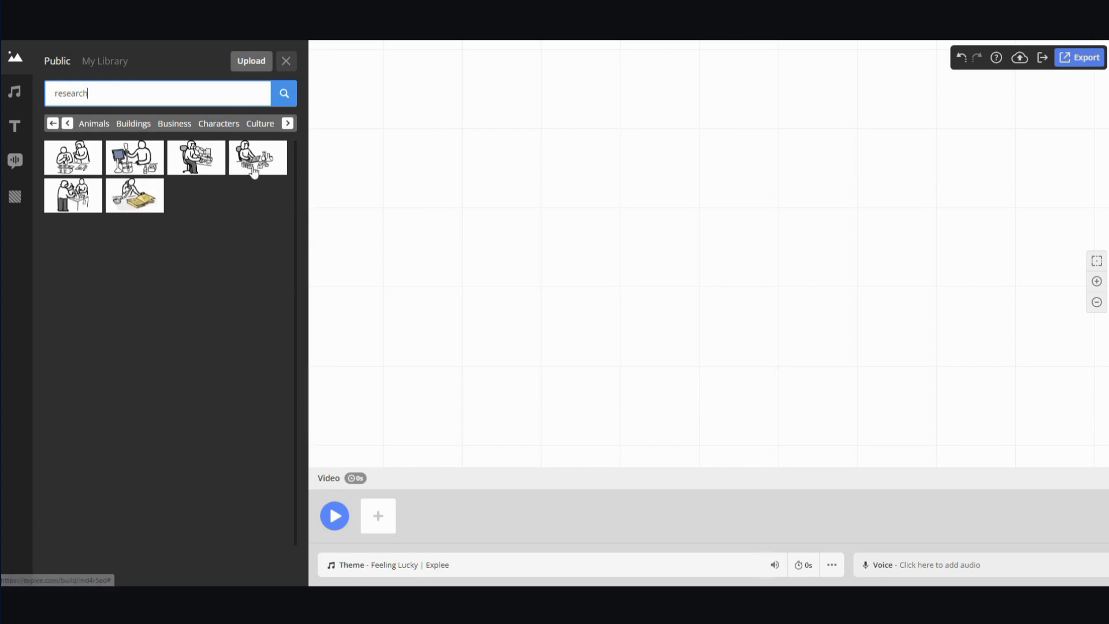
# Step: Drag the phone-over-open-books research sketch onto the canvas and enlarge it
pyautogui.moveTo(257, 157); pyautogui.dragTo(322, 157)
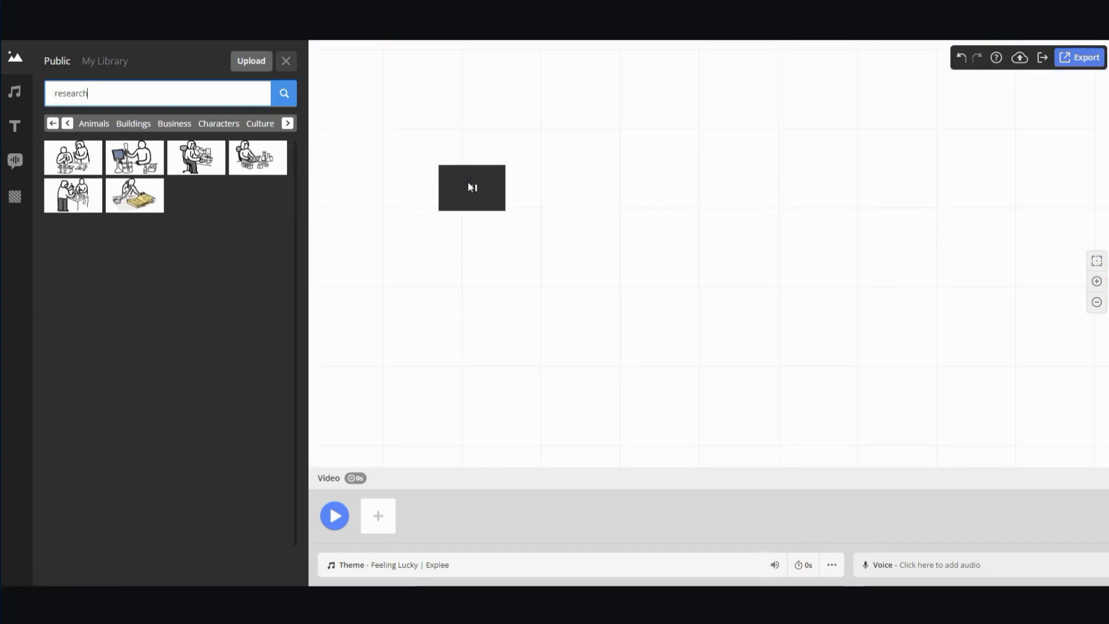
pyautogui.click(134, 196)
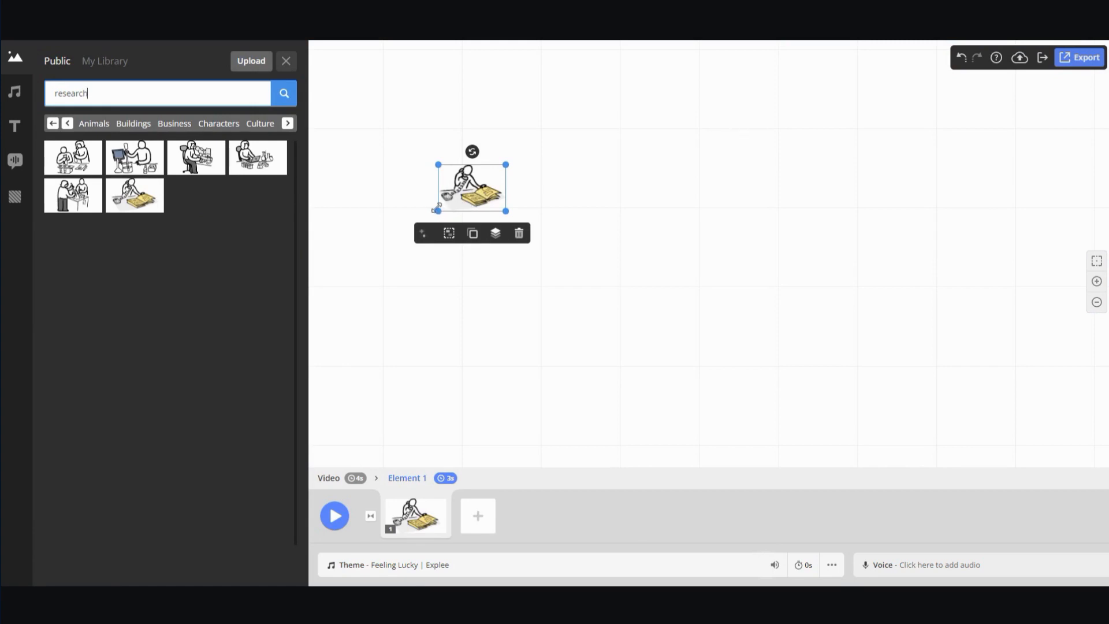
pyautogui.moveTo(506, 209); pyautogui.dragTo(545, 268)
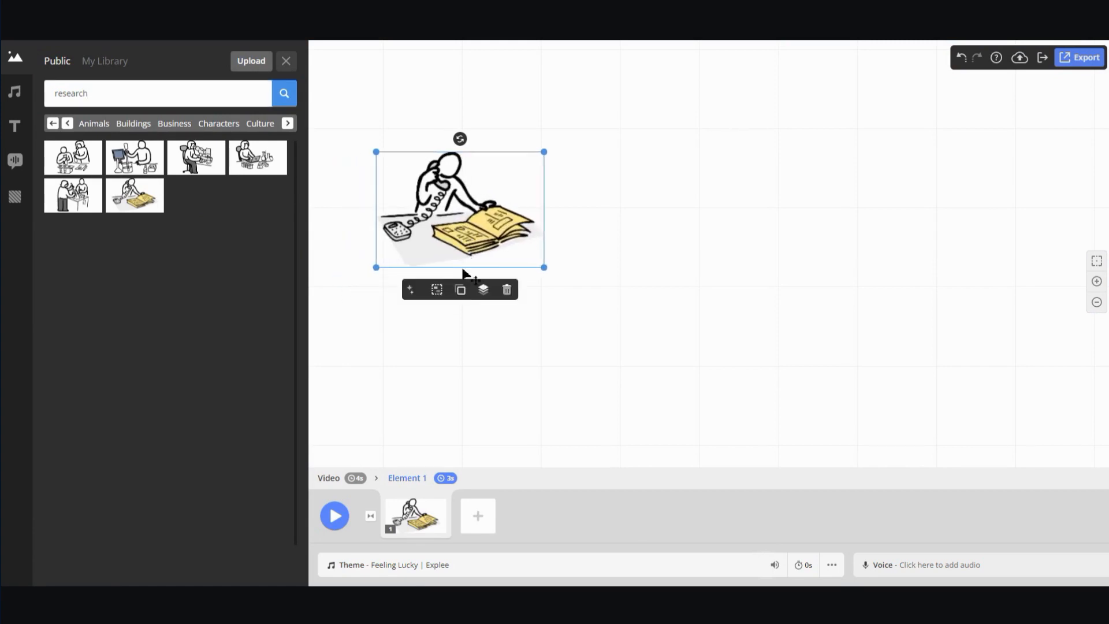
pyautogui.moveTo(543, 267); pyautogui.dragTo(536, 260)
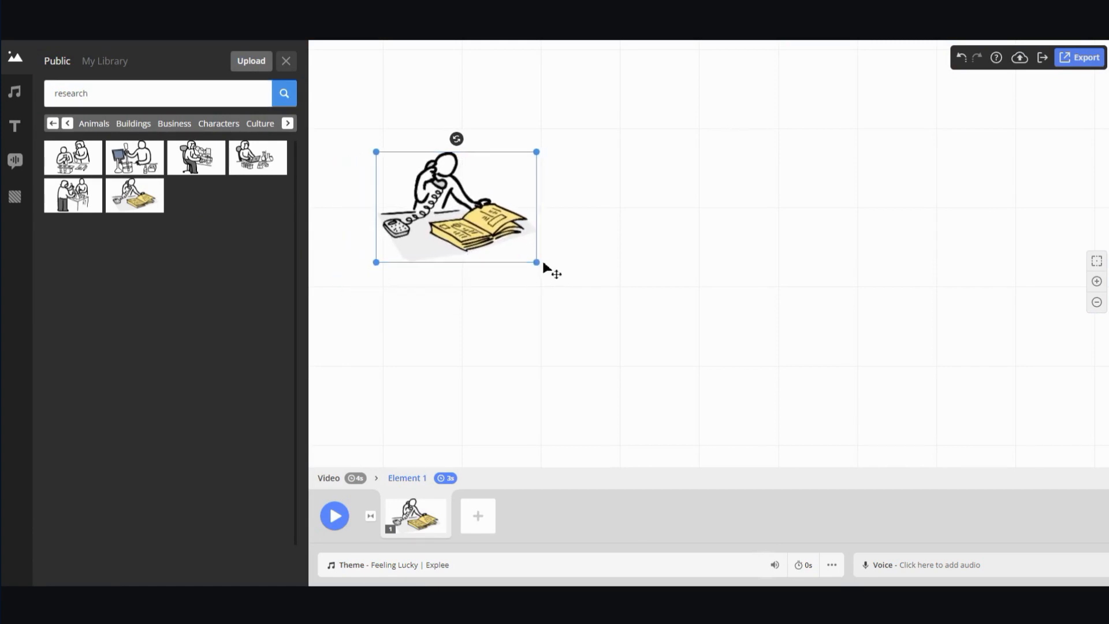
pyautogui.click(14, 124)
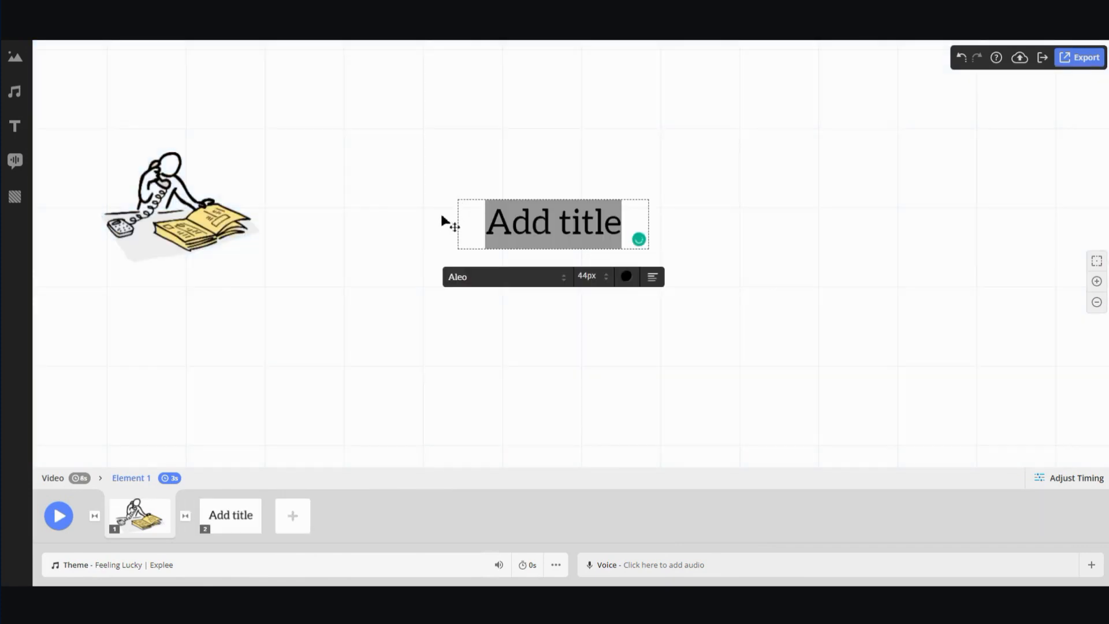
pyautogui.moveTo(338, 216)
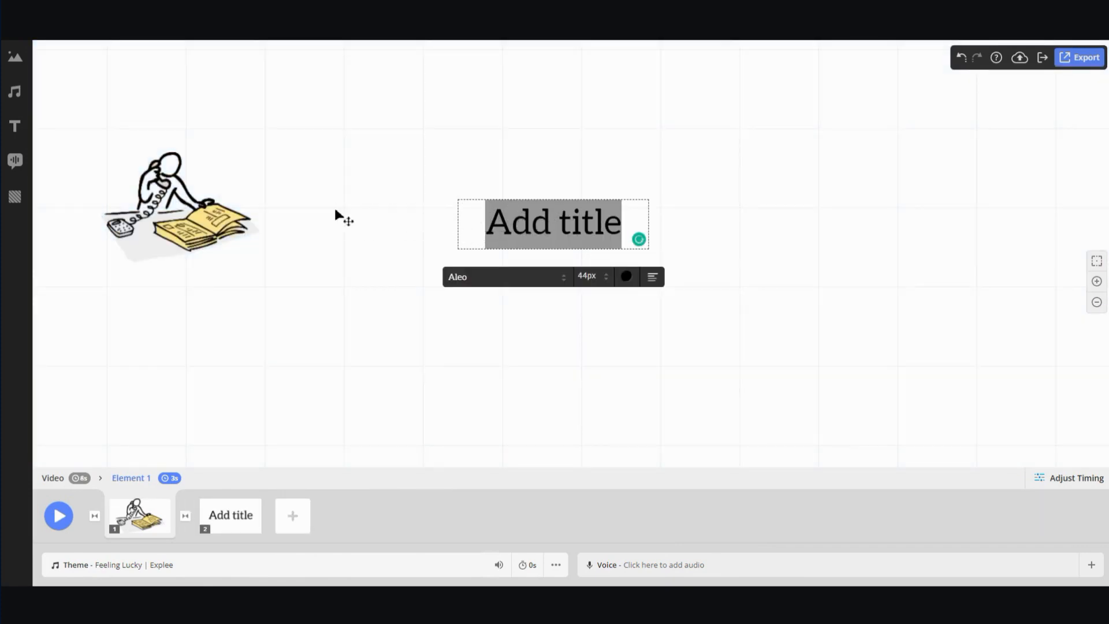
# Step: Change the title placeholder to 'Research Keywords' and move it beside the illustration
pyautogui.click(556, 224)
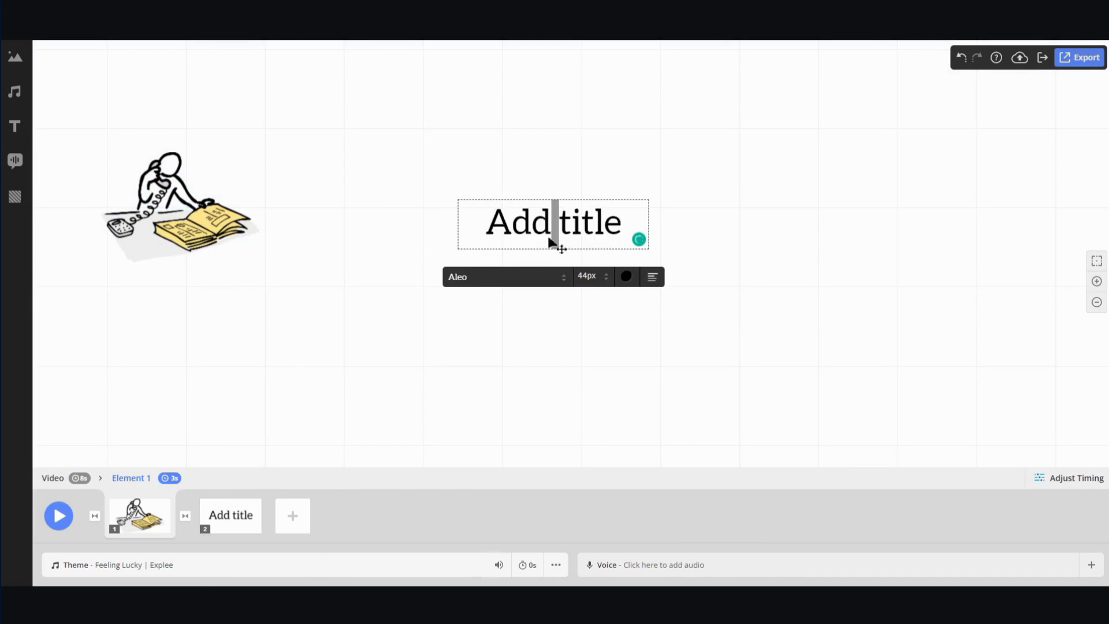
pyautogui.doubleClick(552, 224)
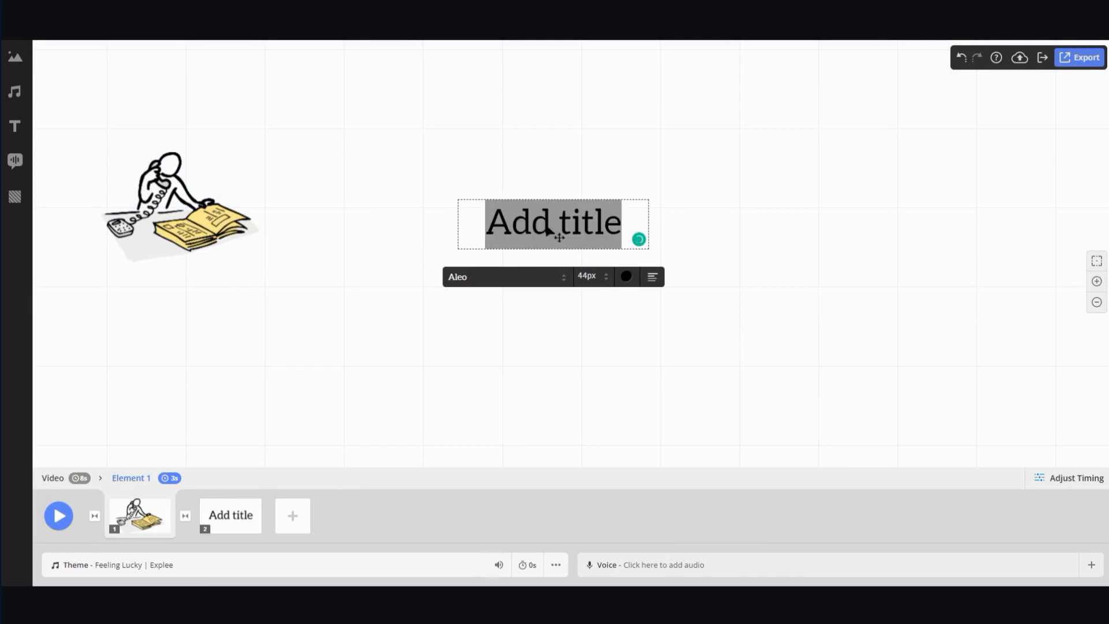
pyautogui.write('Research Keywords')
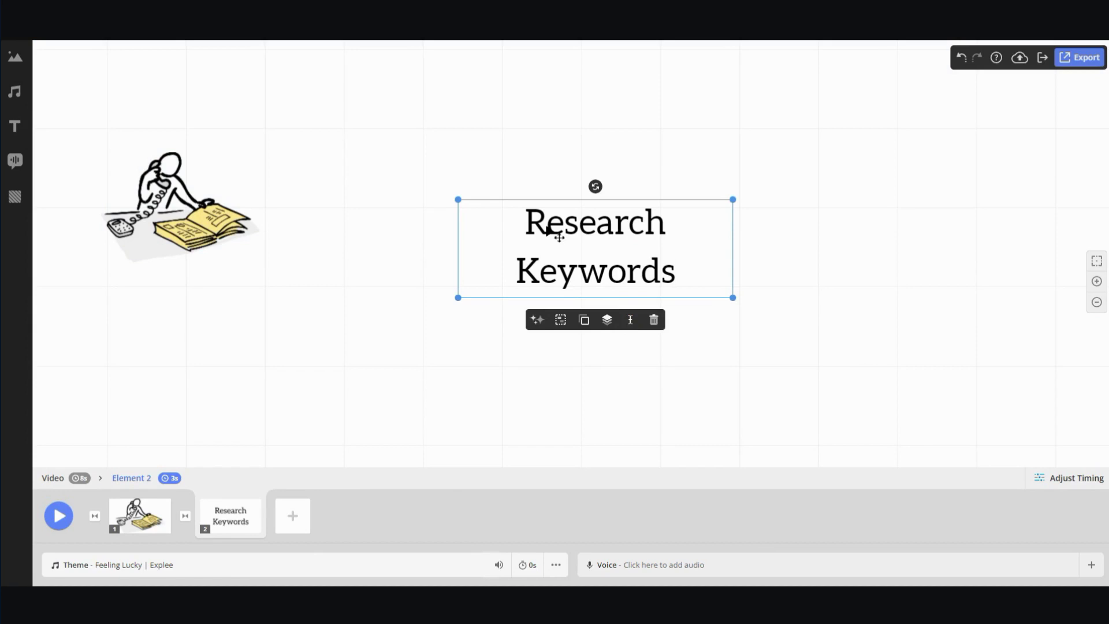
pyautogui.moveTo(594, 246); pyautogui.dragTo(410, 213)
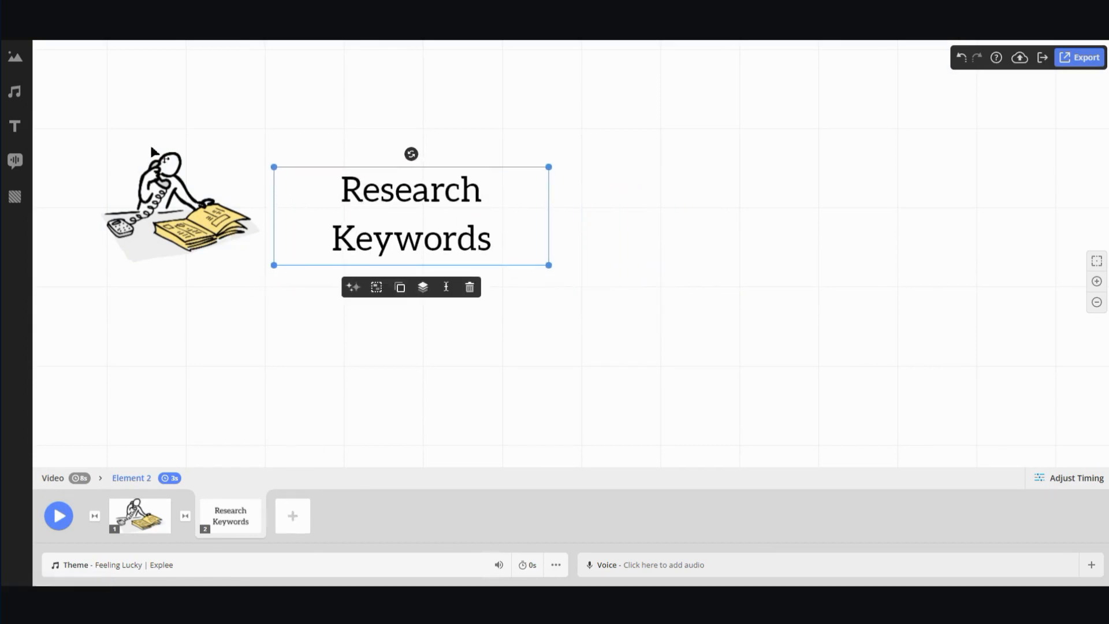
pyautogui.moveTo(12, 56)
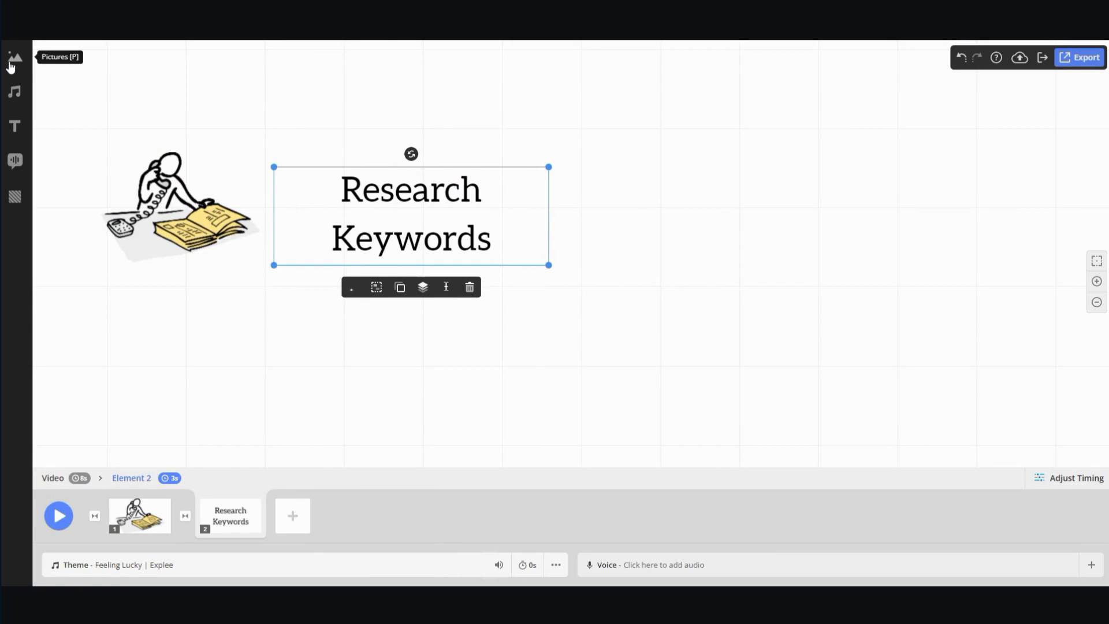
# Step: Search the picture library for 'record' to place the camera operator sketch
pyautogui.click(14, 56)
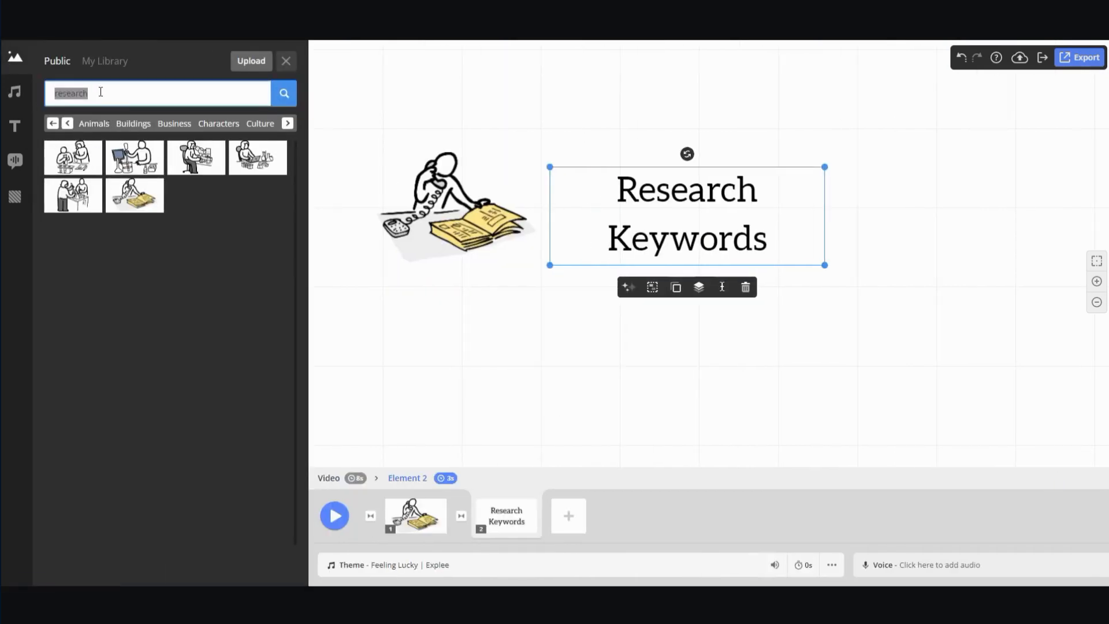
pyautogui.write('record video')
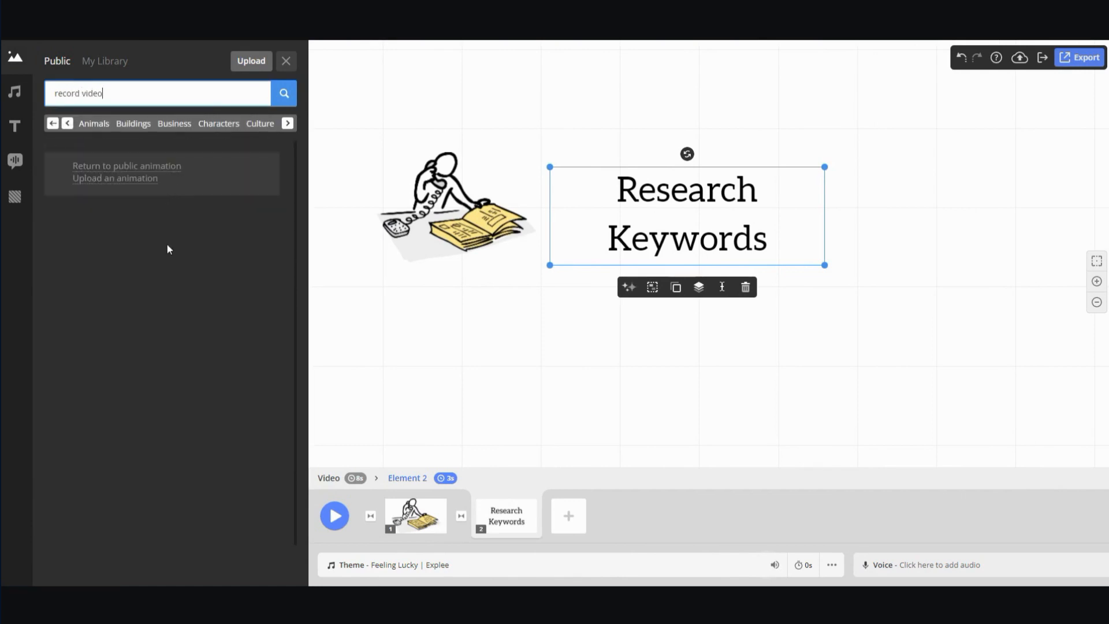
pyautogui.doubleClick(91, 93)
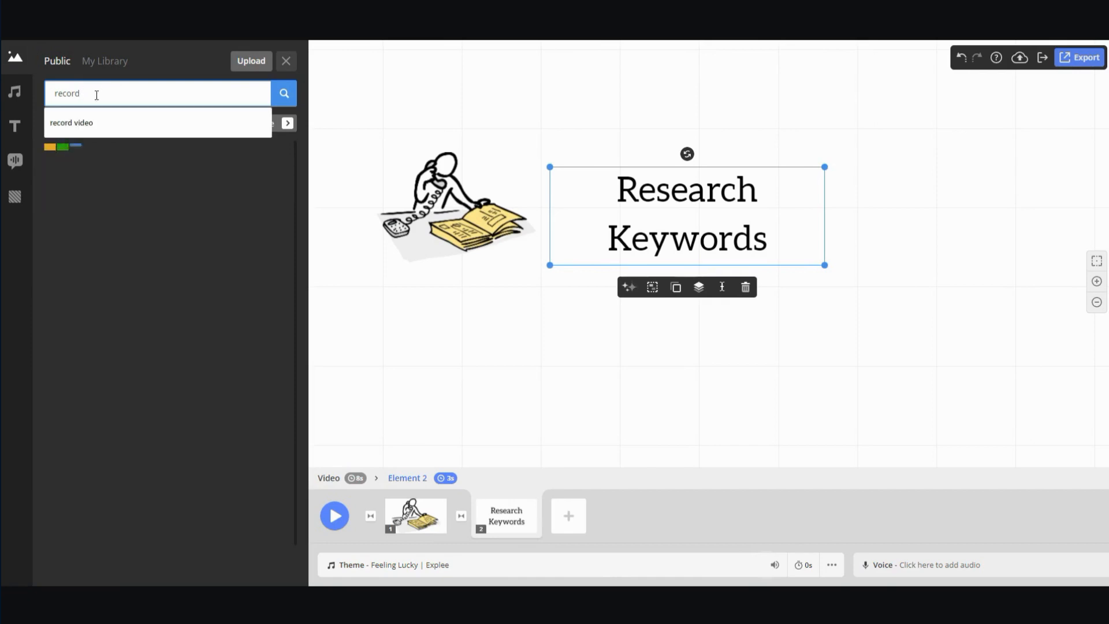
pyautogui.click(284, 93)
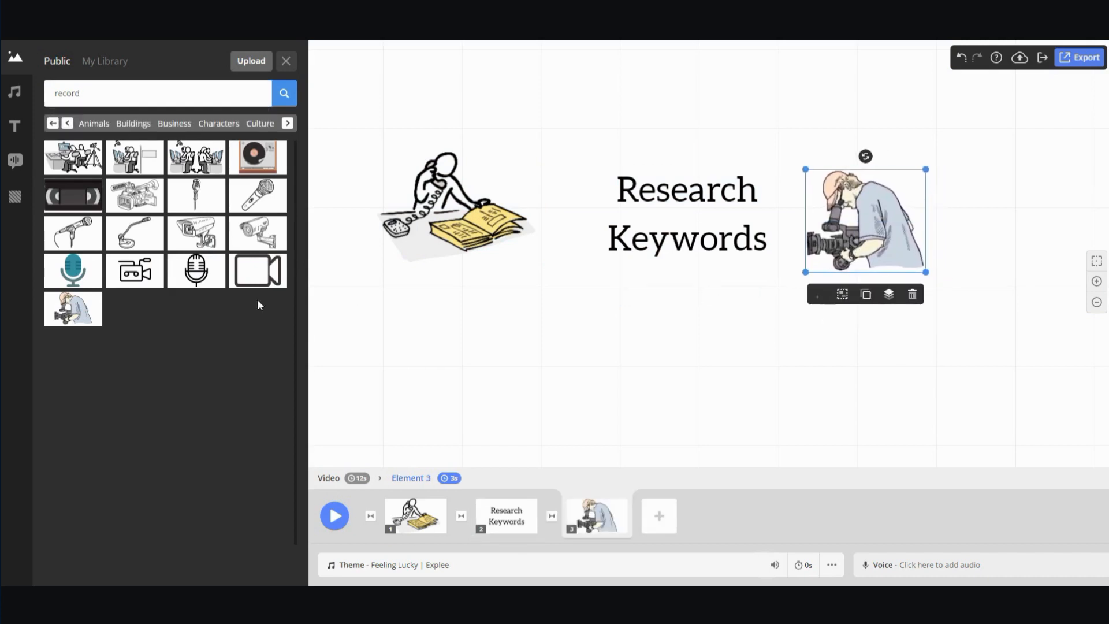
pyautogui.click(14, 126)
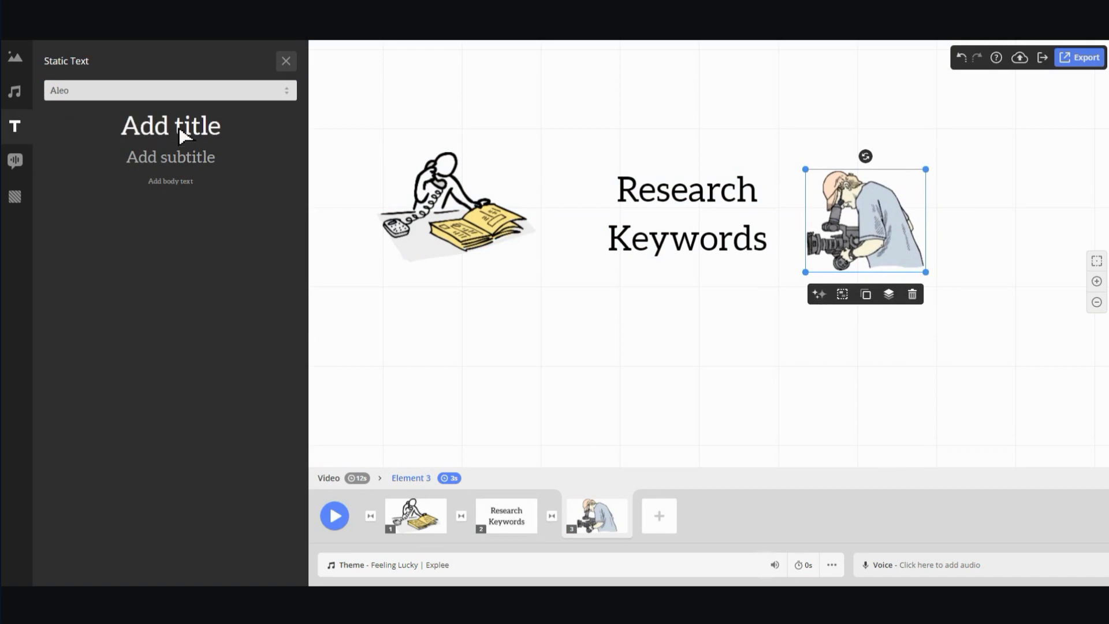
# Step: Add a new title and type 'Record Your Youtube Video' into it
pyautogui.click(170, 125)
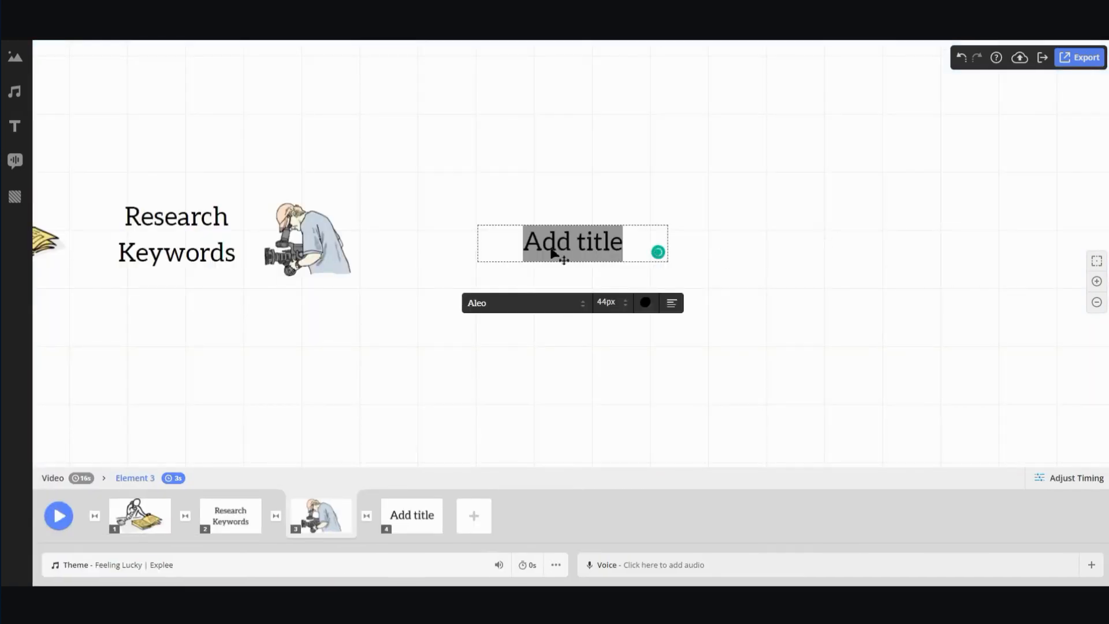
pyautogui.write('Record Video')
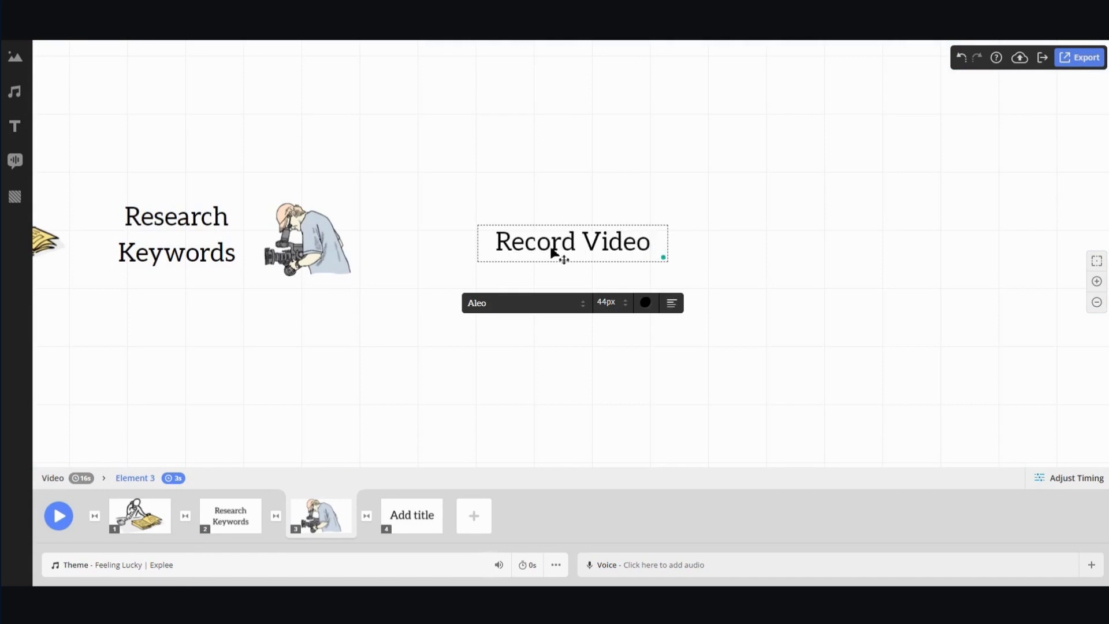
pyautogui.write('Record y')
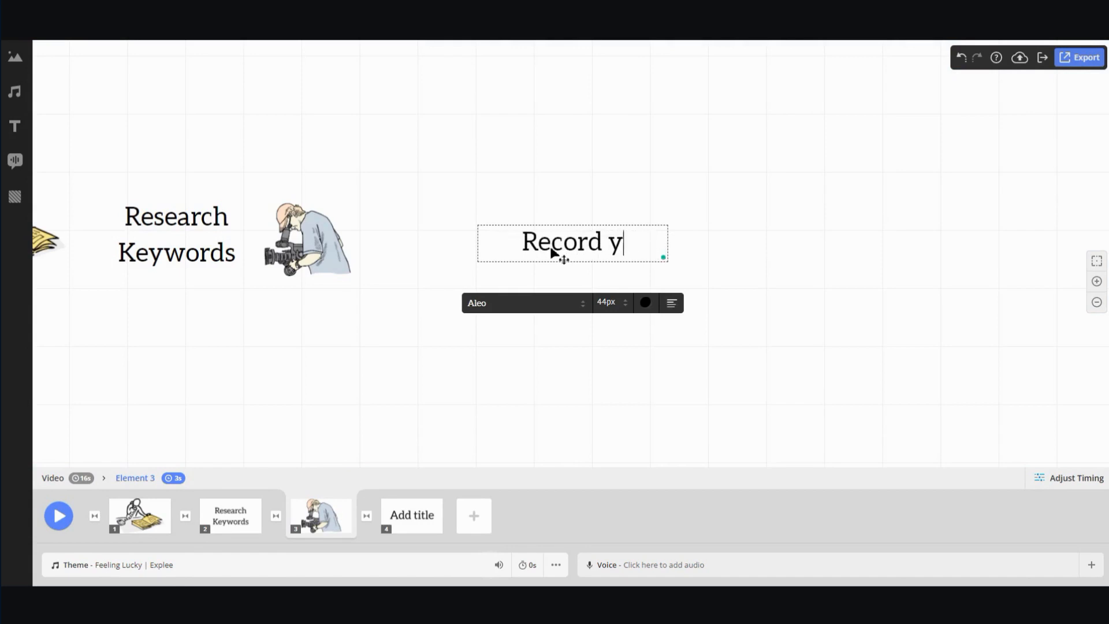
pyautogui.write('Y')
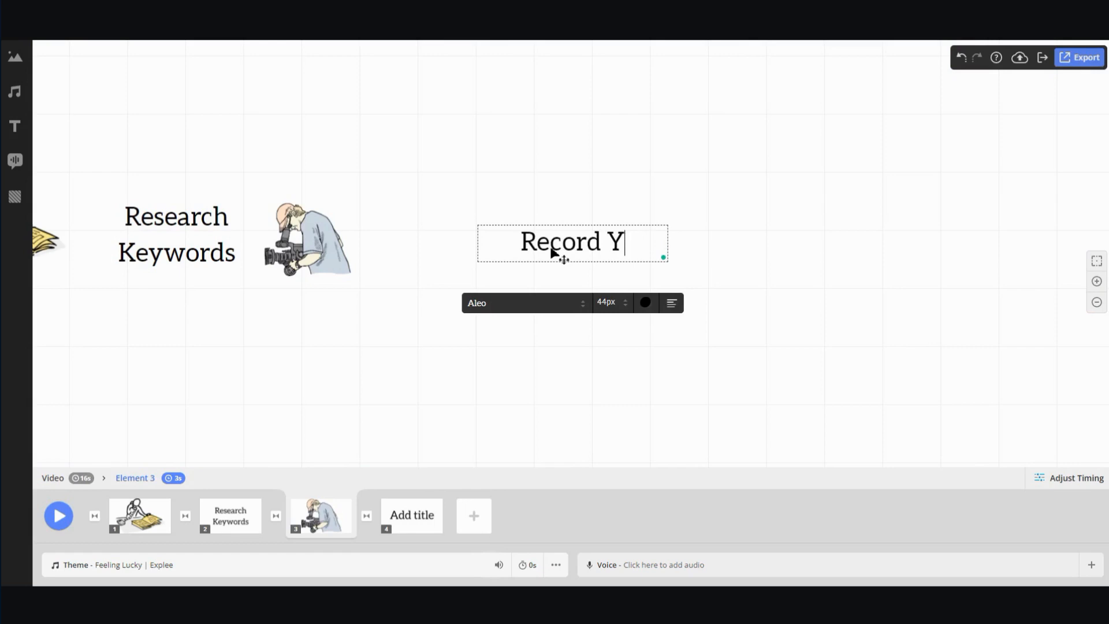
pyautogui.write('our Youtube Video')
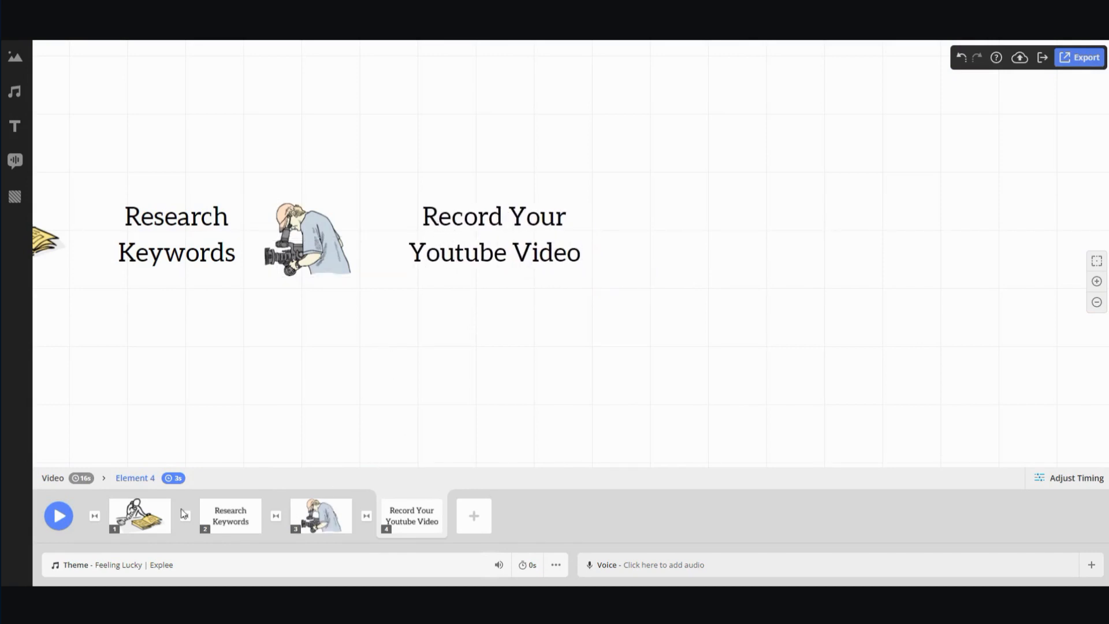
pyautogui.moveTo(236, 320)
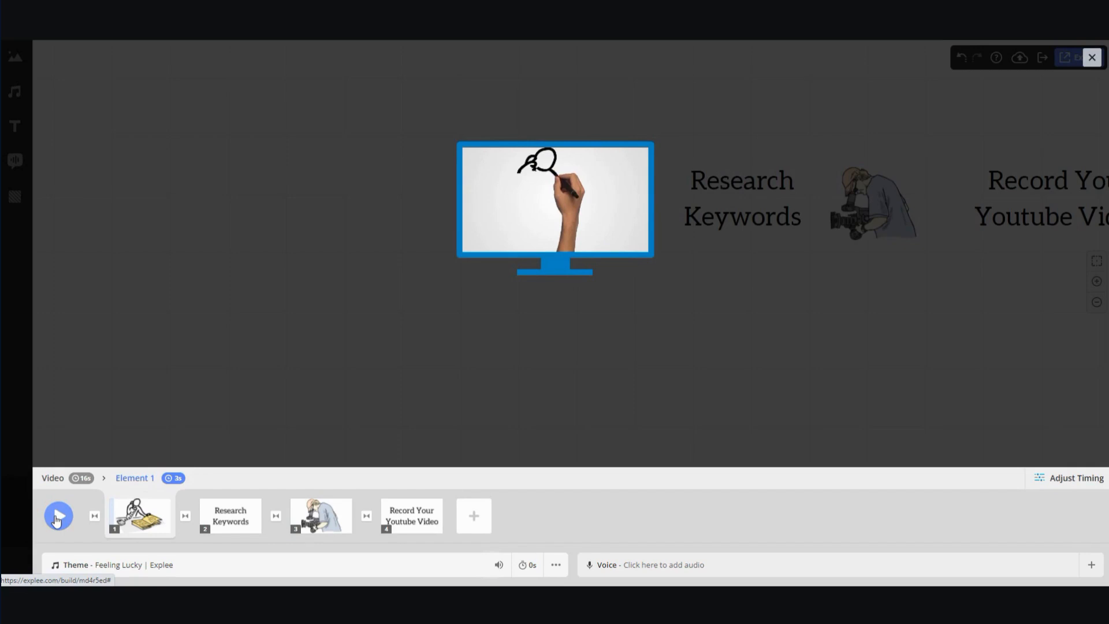
# Step: Preview the four-scene video, stop playback, and bring up text-to-speech voiceover settings
pyautogui.click(58, 516)
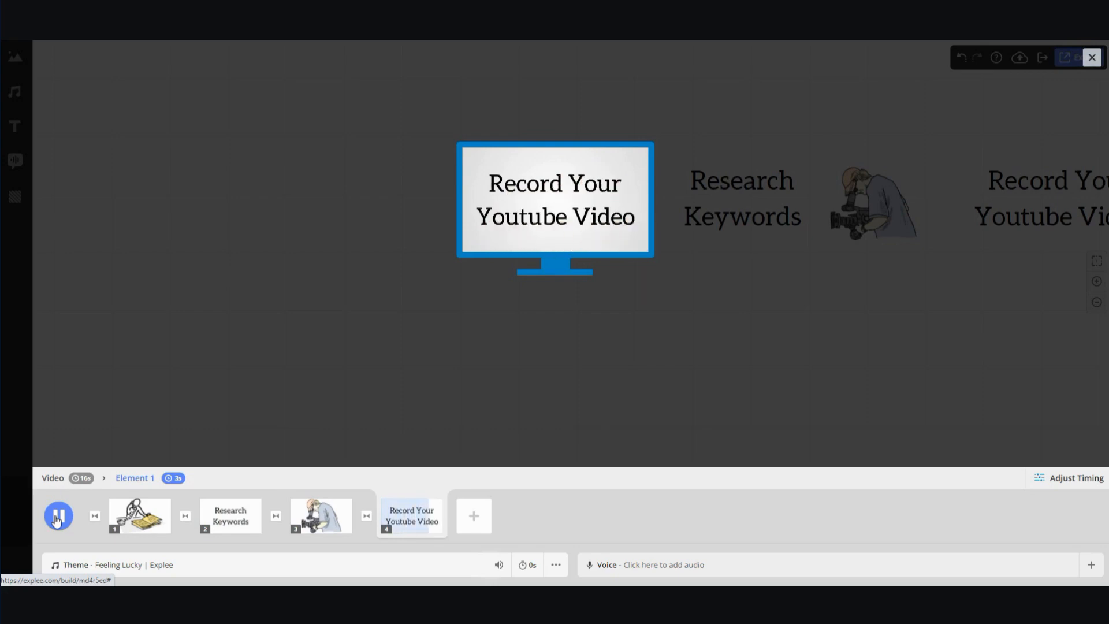
pyautogui.click(57, 516)
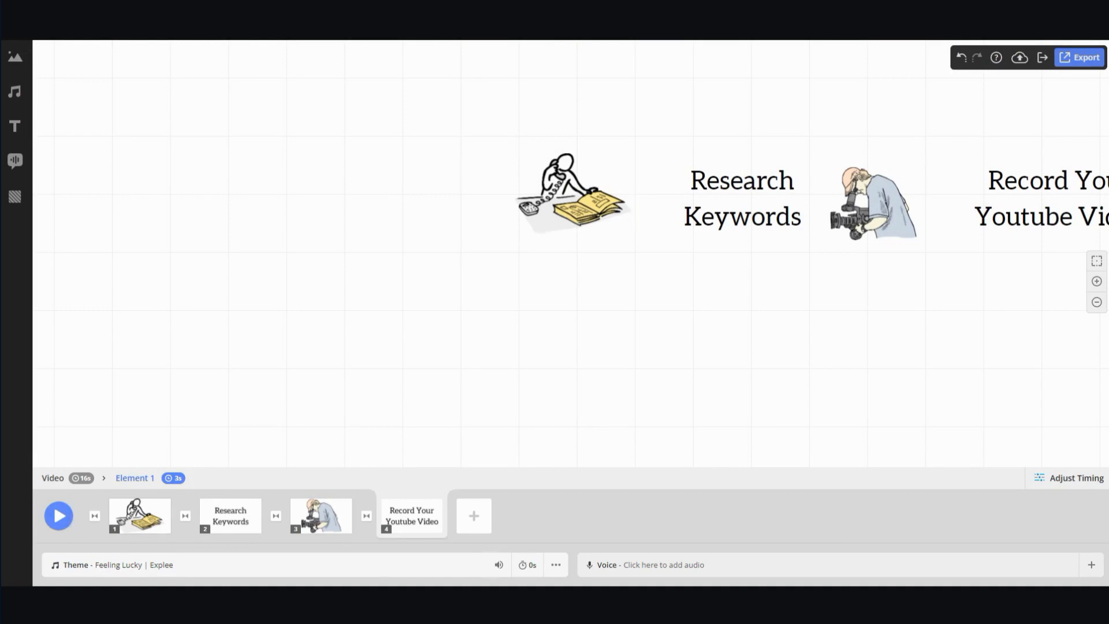
pyautogui.moveTo(657, 550)
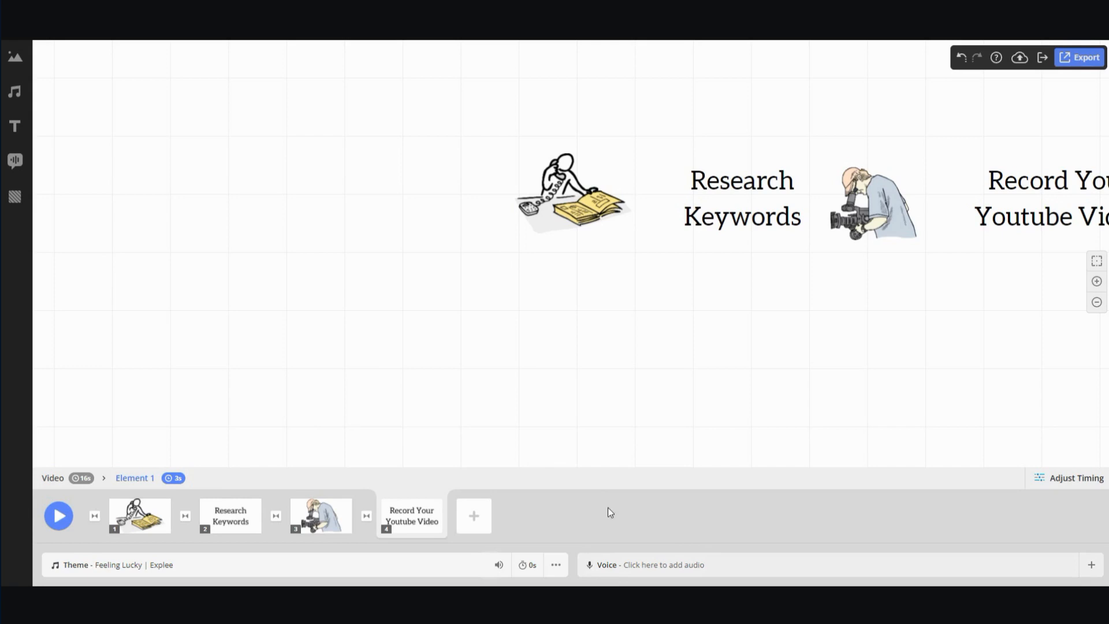
pyautogui.click(571, 194)
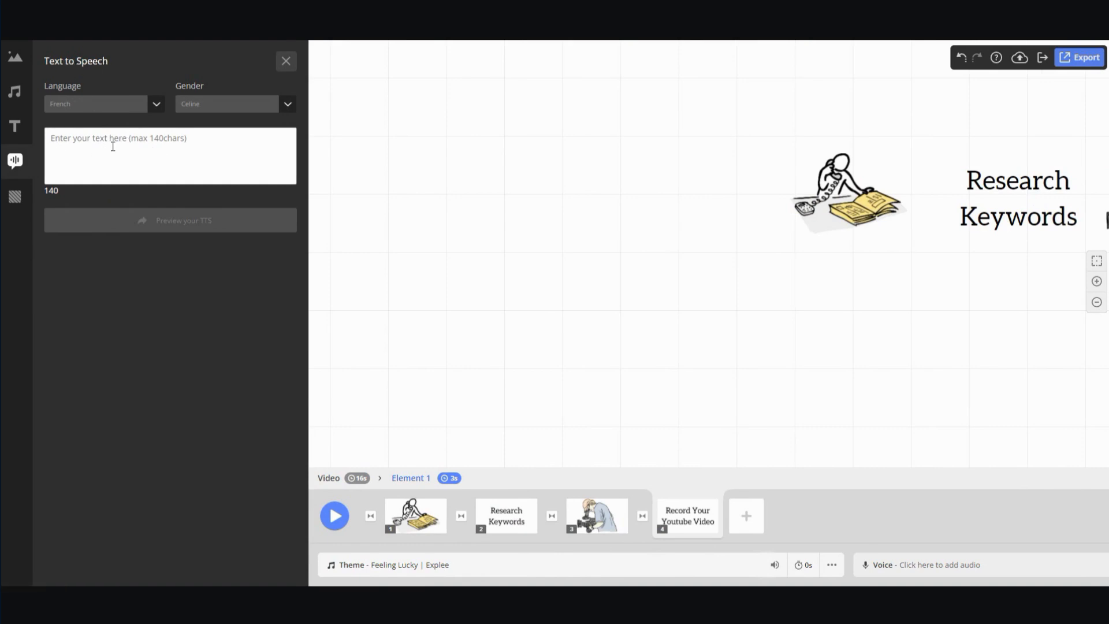
pyautogui.moveTo(134, 111)
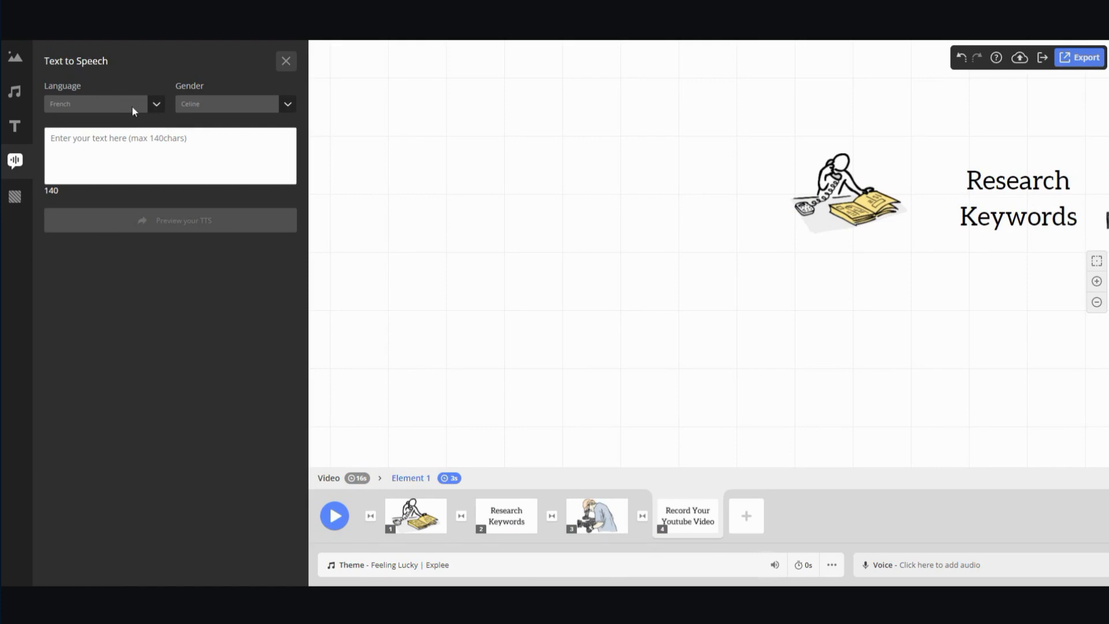
pyautogui.moveTo(99, 127)
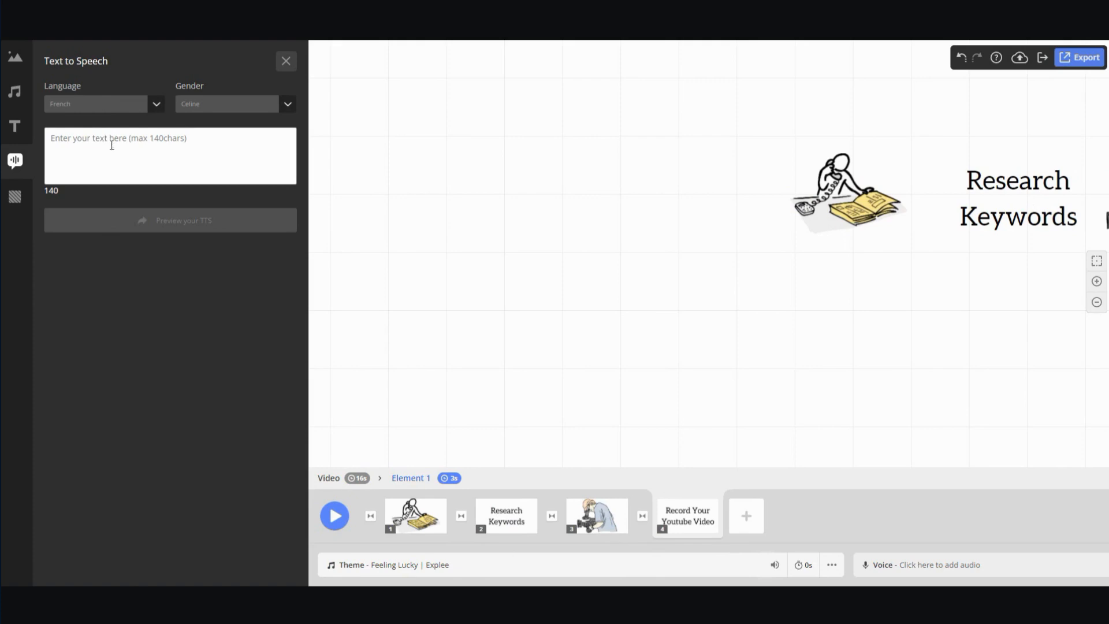
pyautogui.moveTo(195, 130)
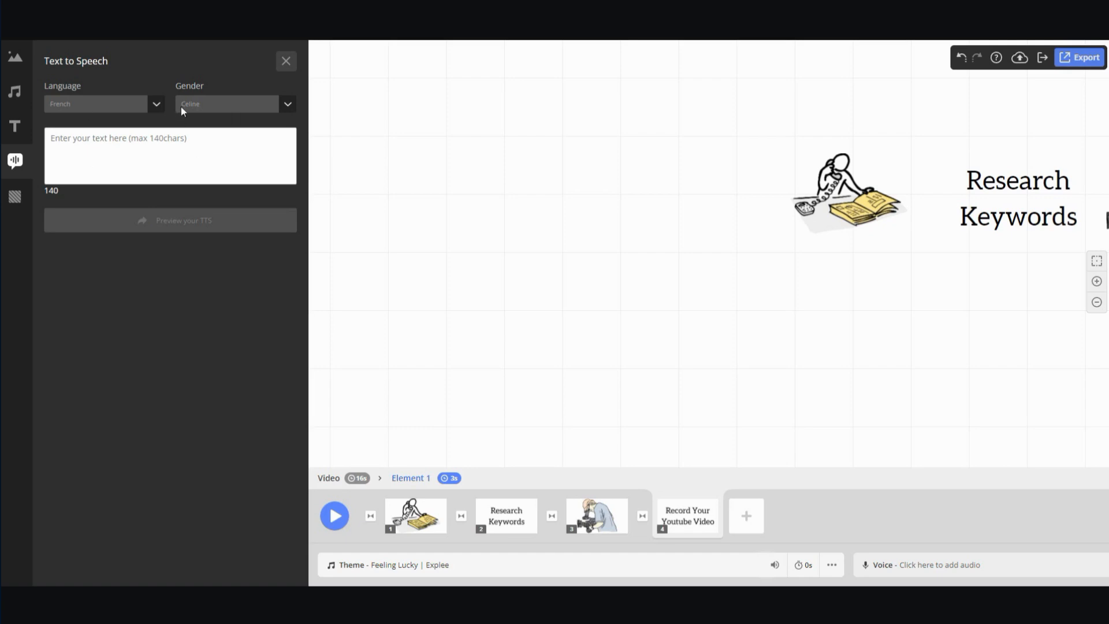
pyautogui.moveTo(156, 237)
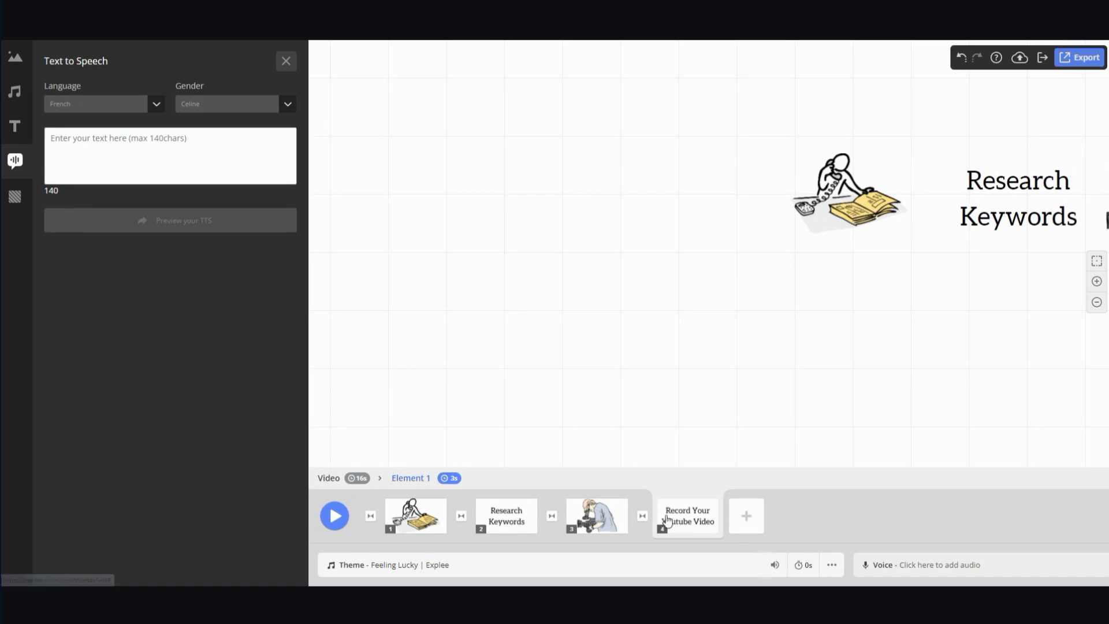
pyautogui.moveTo(762, 508)
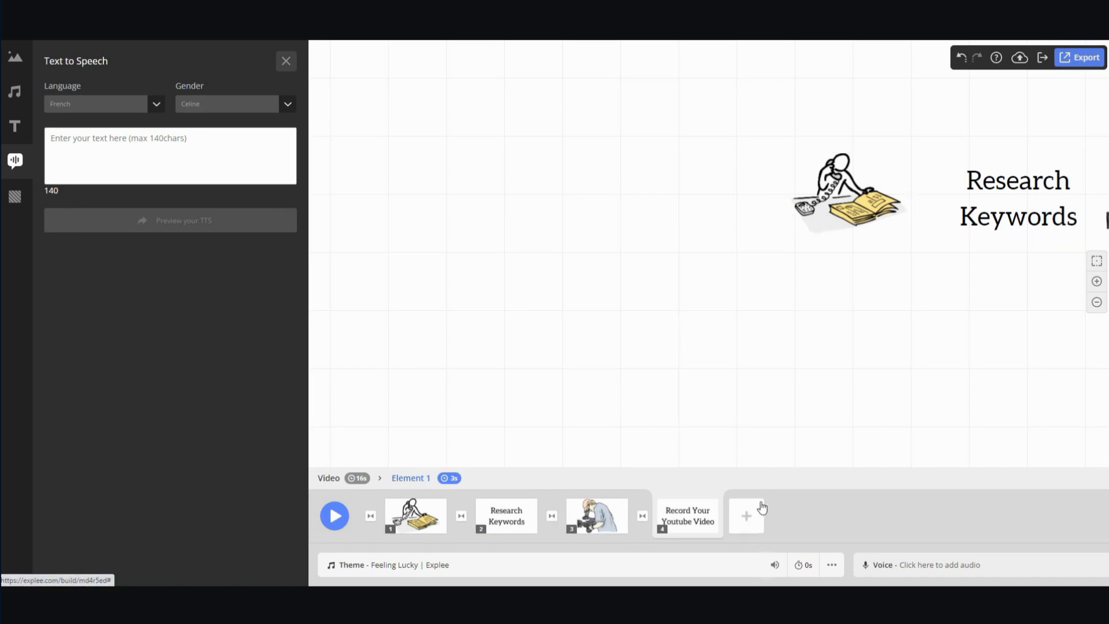
pyautogui.moveTo(1077, 68)
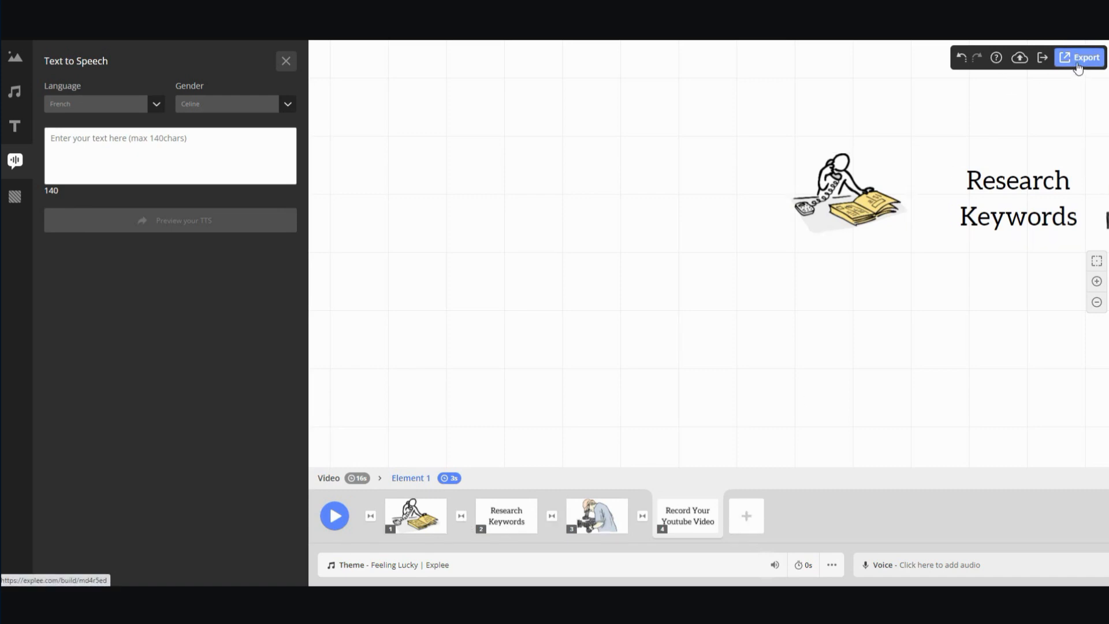
pyautogui.moveTo(650, 406)
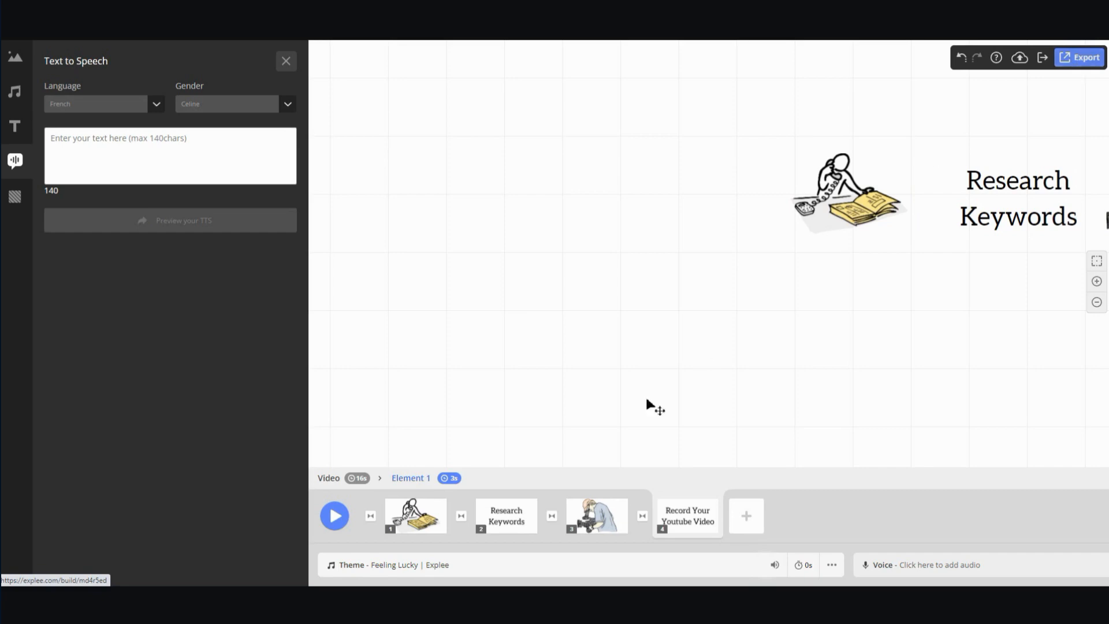
pyautogui.moveTo(657, 527)
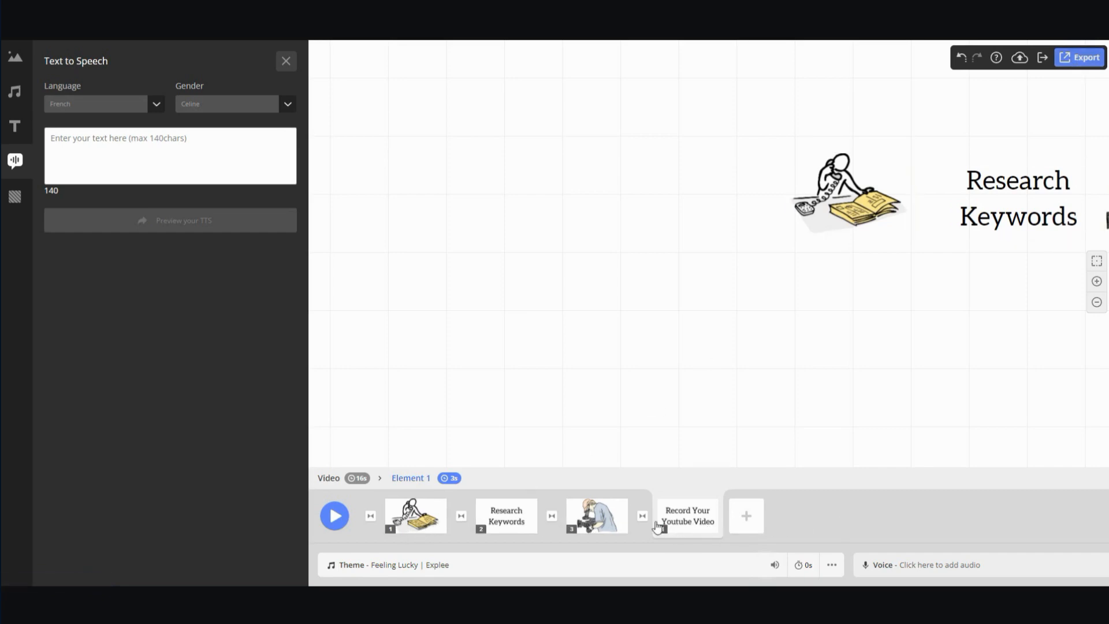
pyautogui.moveTo(728, 520)
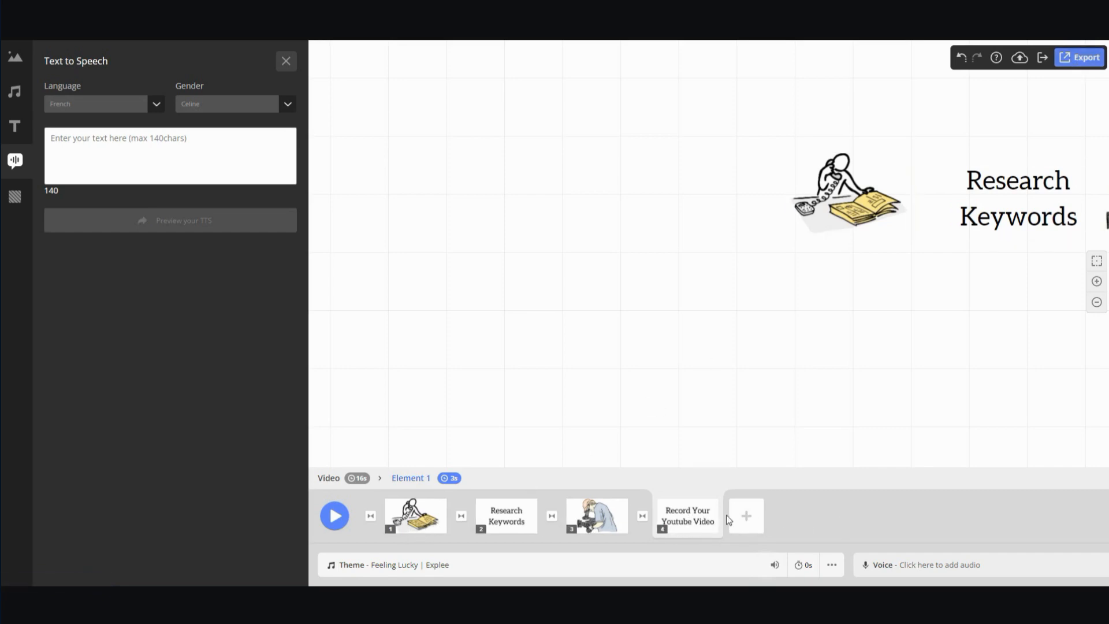
pyautogui.moveTo(89, 123)
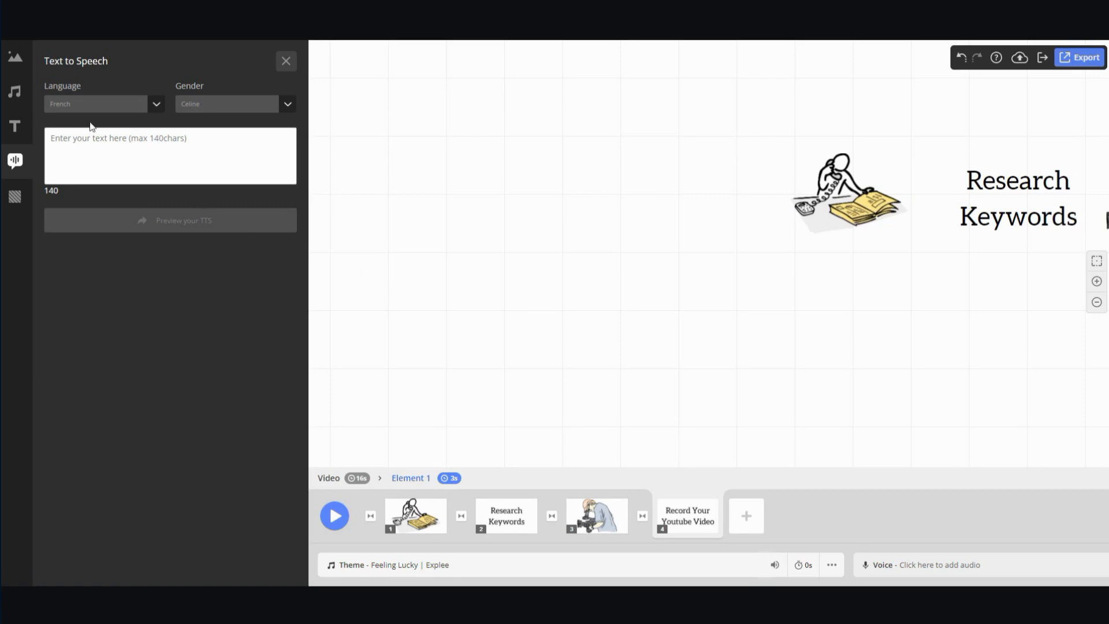
pyautogui.moveTo(131, 184)
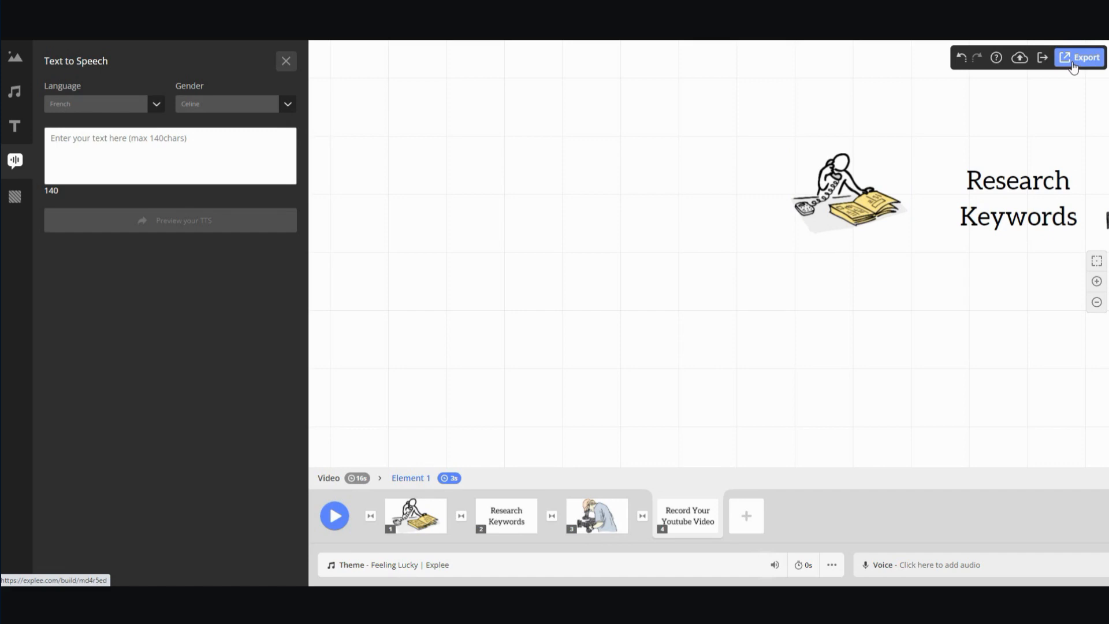
# Step: Export the video in High quality 720p titled 'make a youtube video demo'
pyautogui.click(1080, 57)
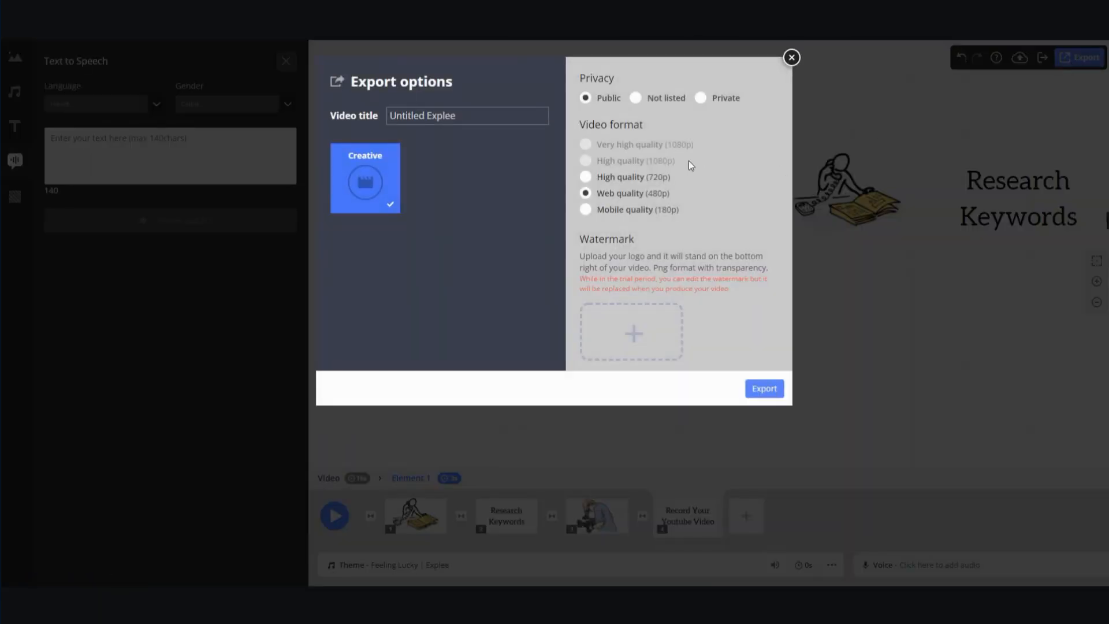
pyautogui.click(585, 177)
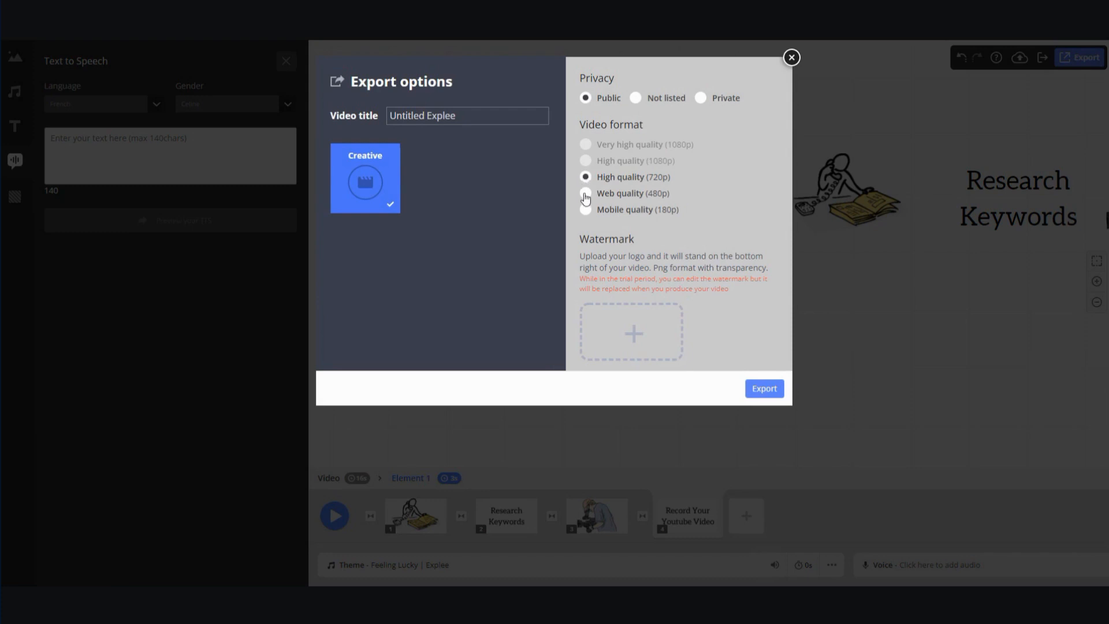
pyautogui.moveTo(584, 189)
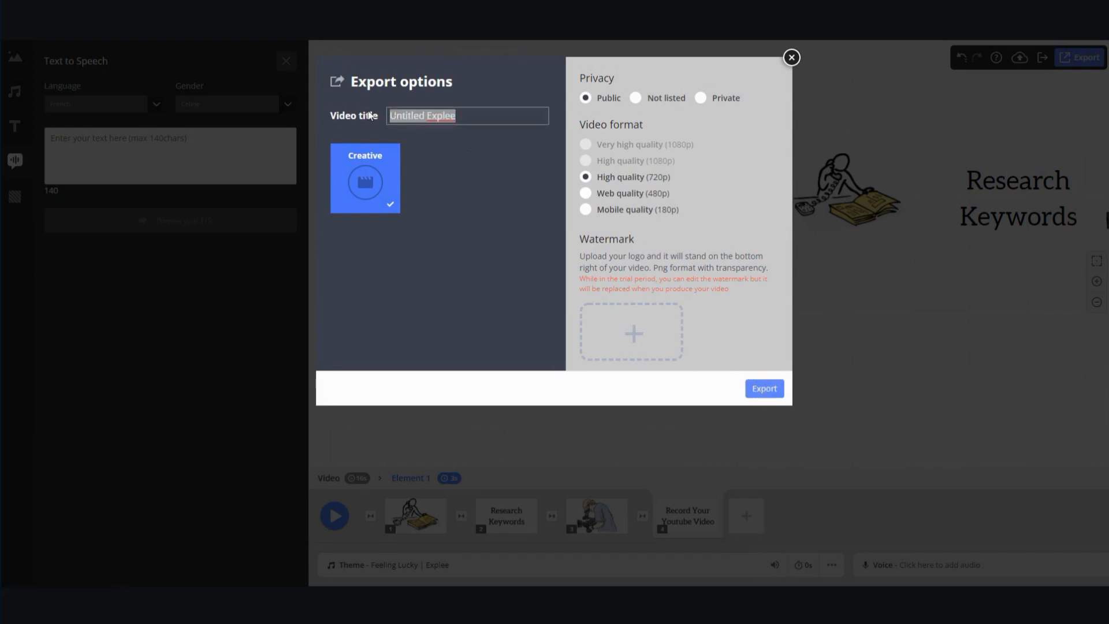
pyautogui.write('make a youtube video')
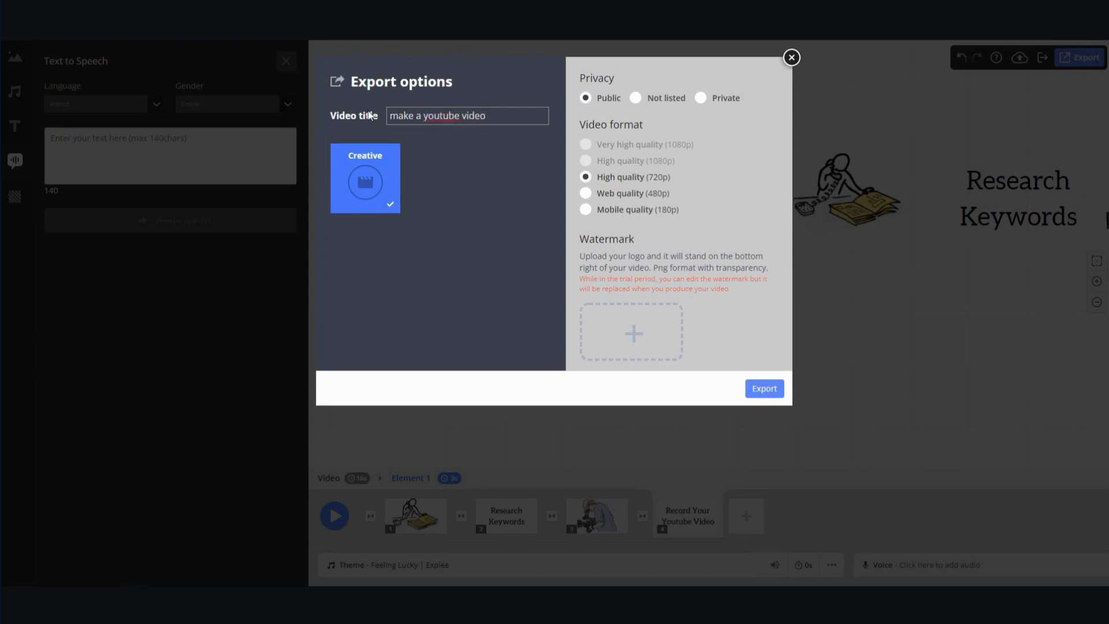
pyautogui.write('exm')
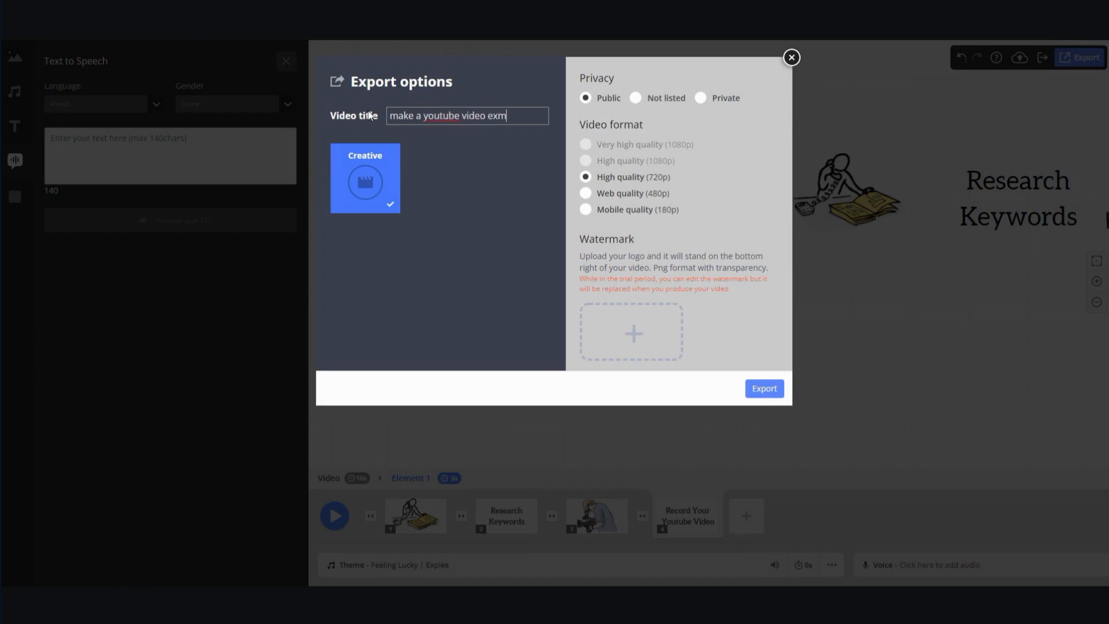
pyautogui.write('demo')
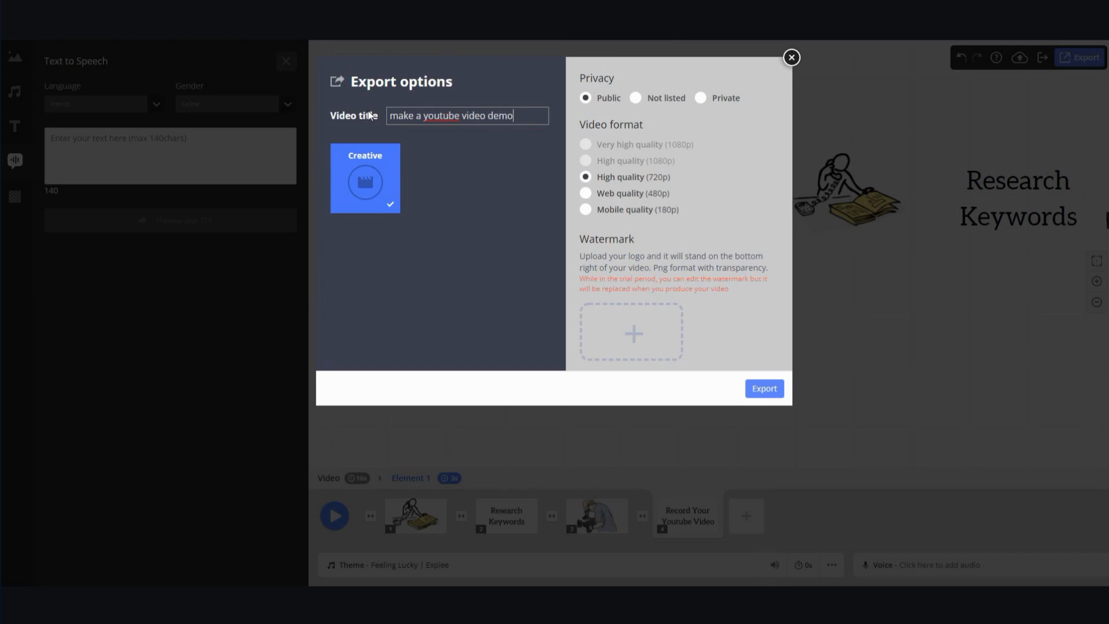
pyautogui.click(764, 388)
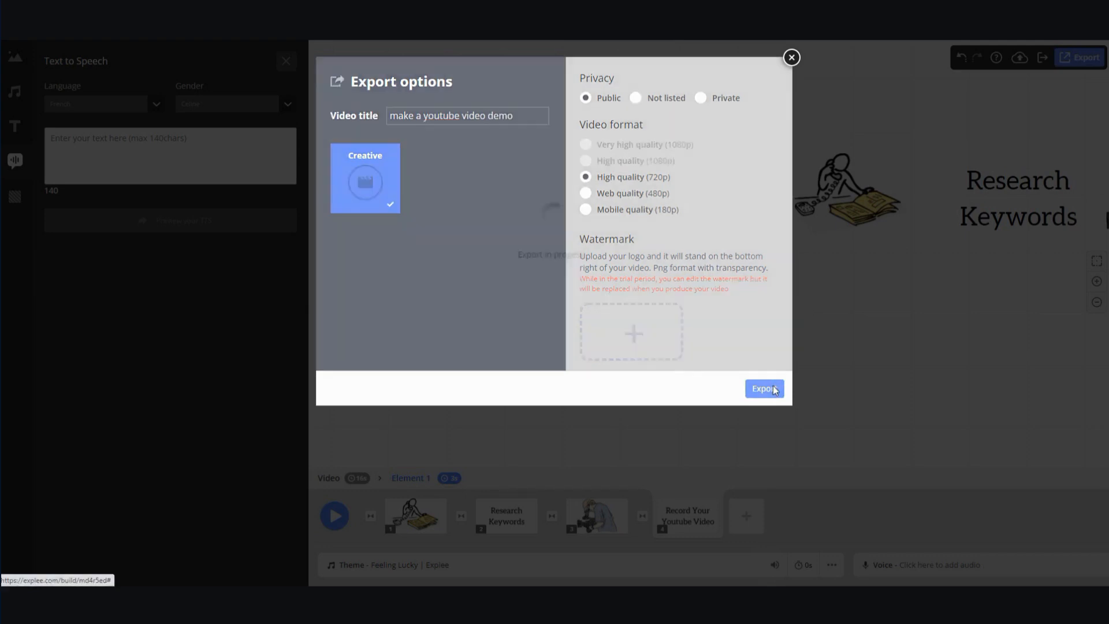
pyautogui.click(764, 389)
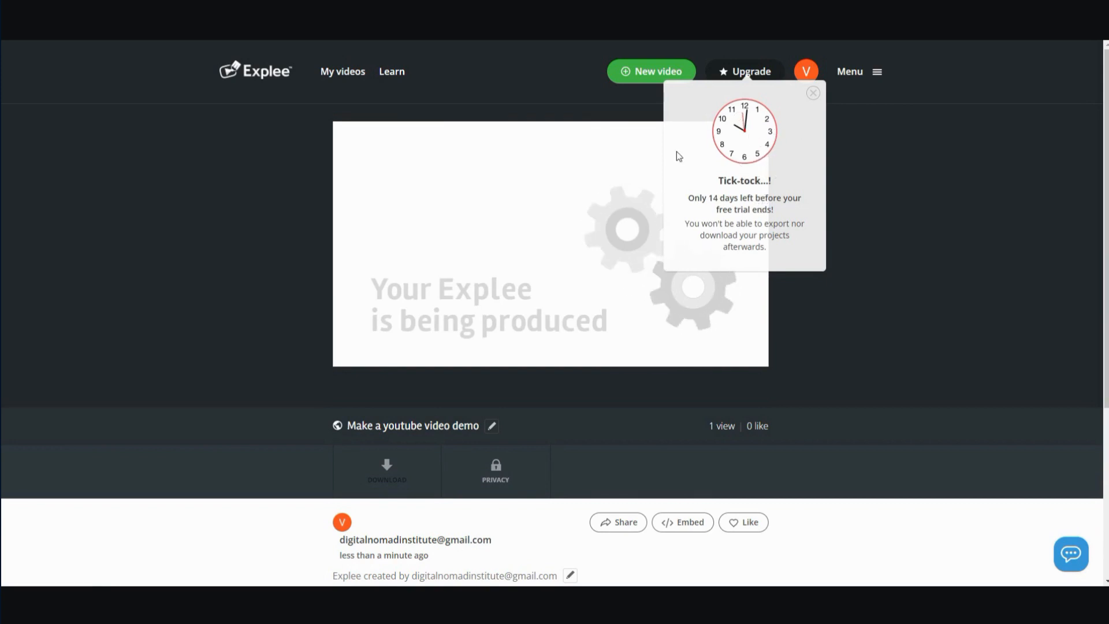
pyautogui.moveTo(24, 84)
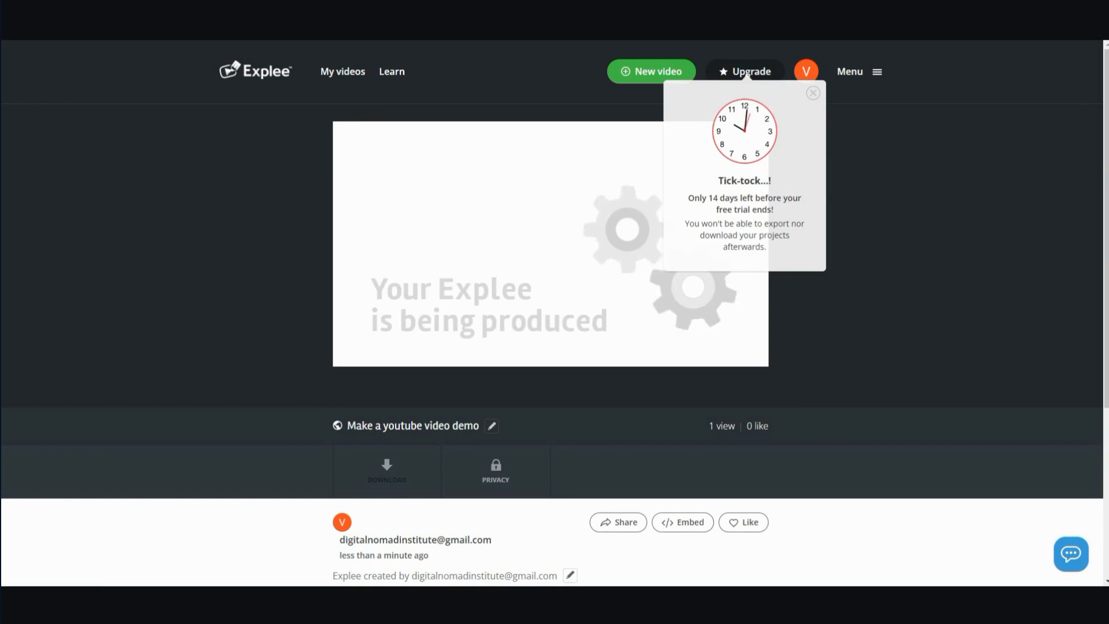
pyautogui.moveTo(112, 57)
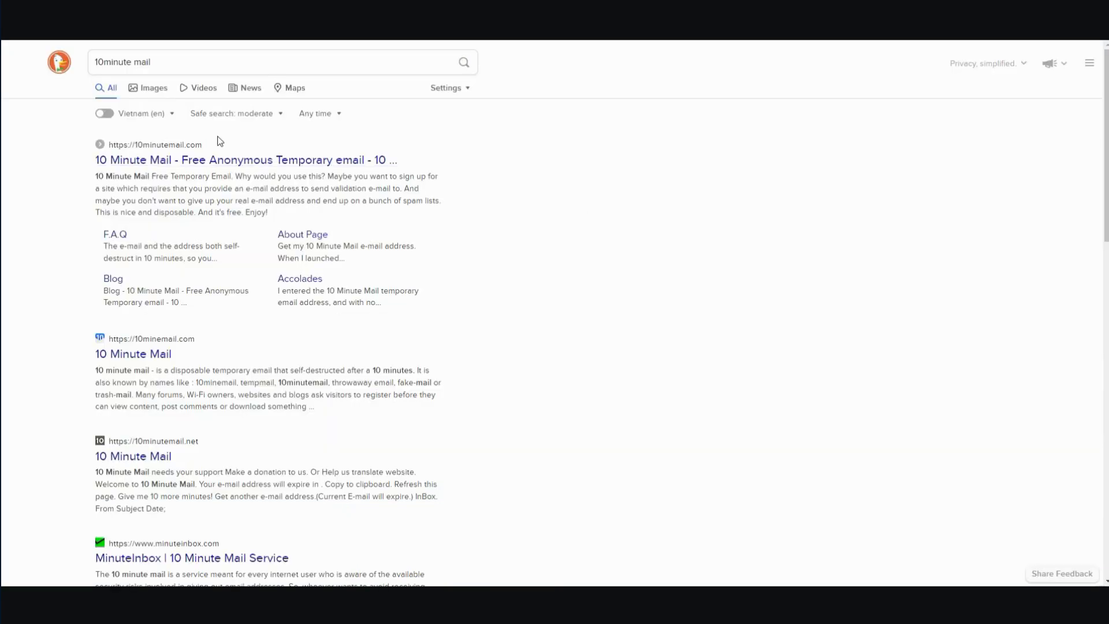
pyautogui.moveTo(214, 163)
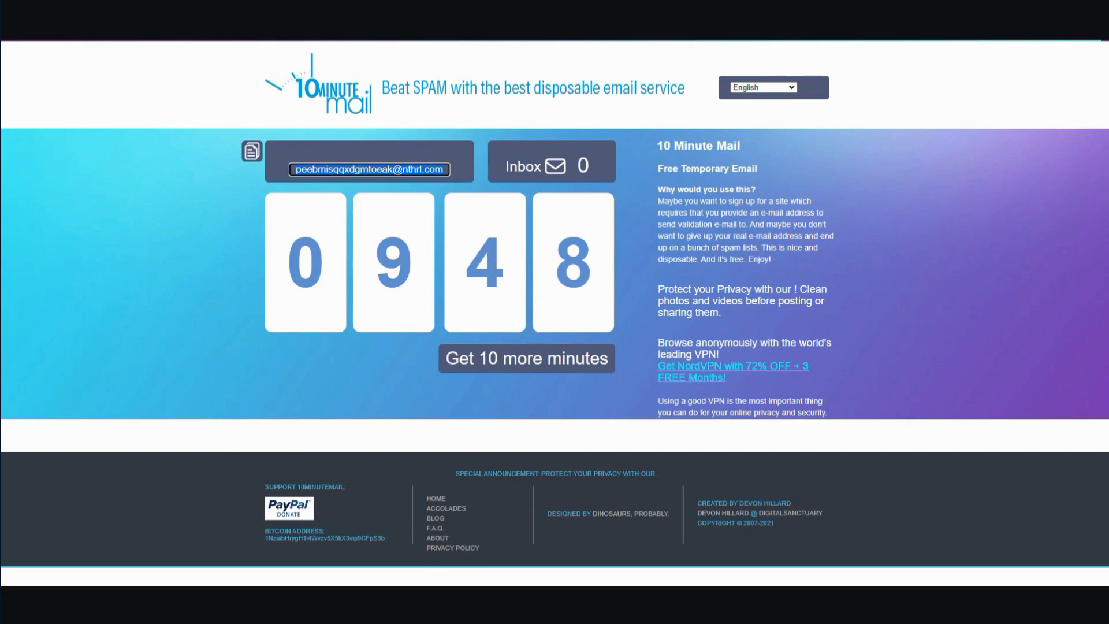
pyautogui.moveTo(592, 374)
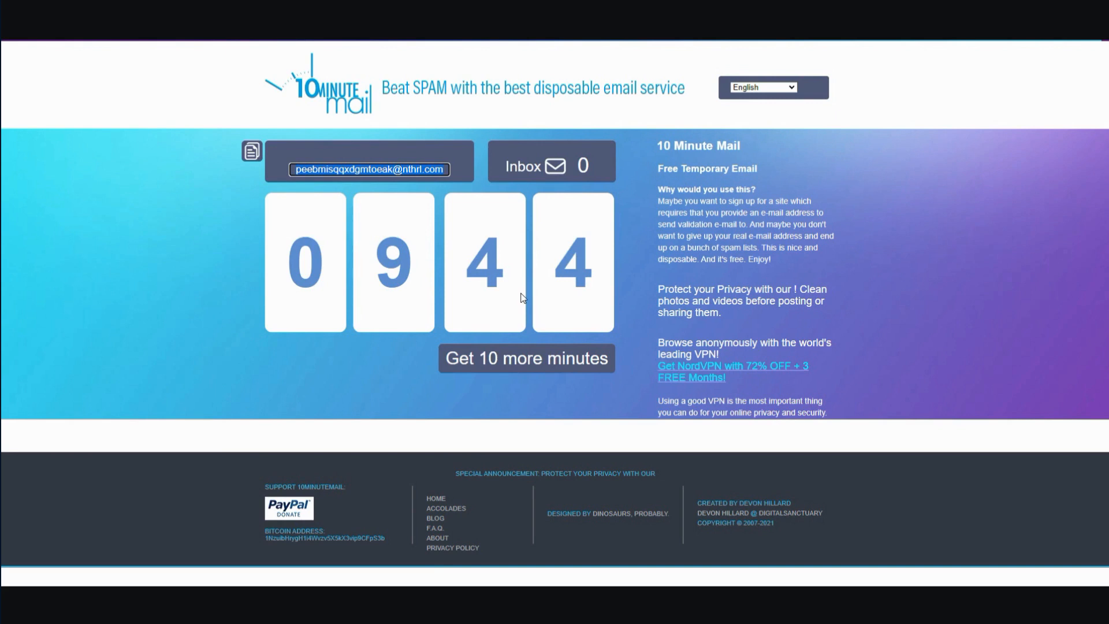
pyautogui.moveTo(619, 361)
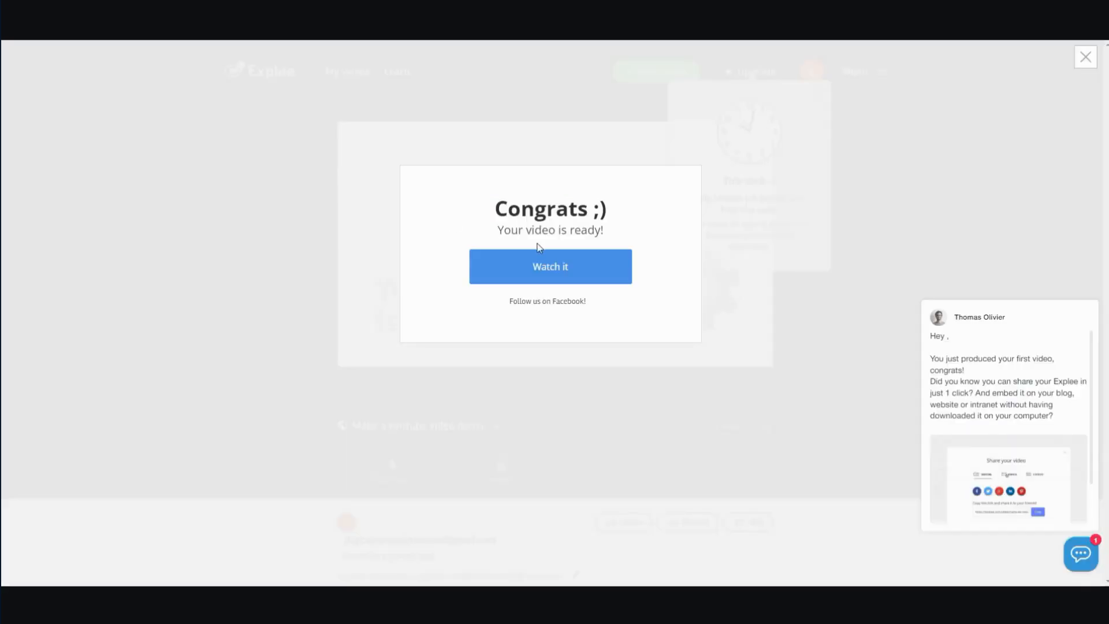
# Step: Watch the exported 'Make a youtube video demo' and pause it near its ending
pyautogui.click(550, 267)
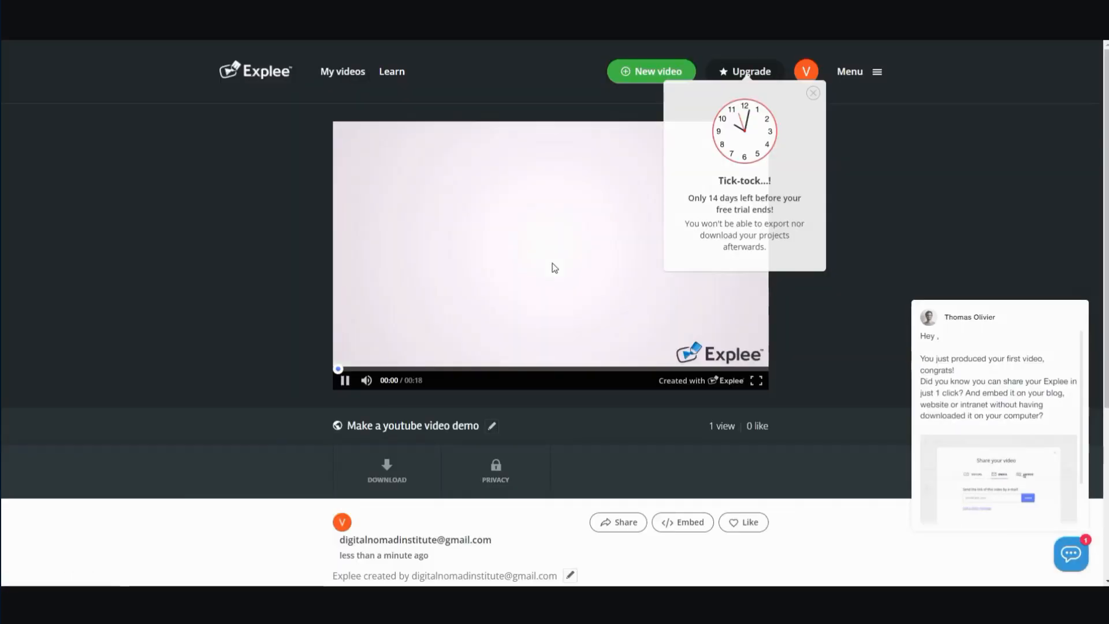
pyautogui.click(812, 93)
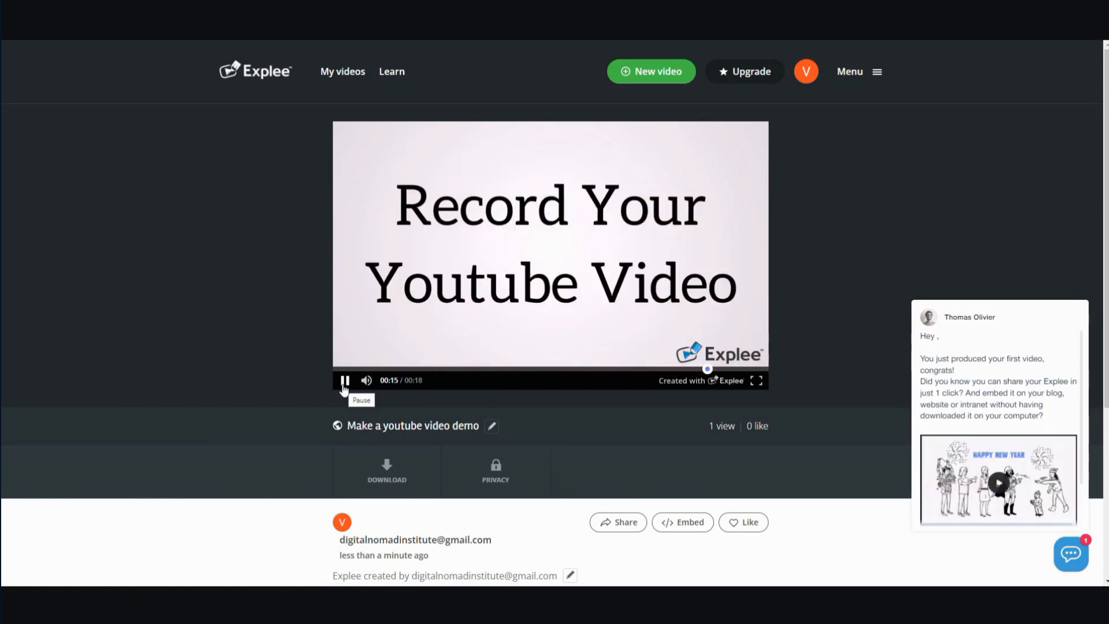
pyautogui.click(344, 380)
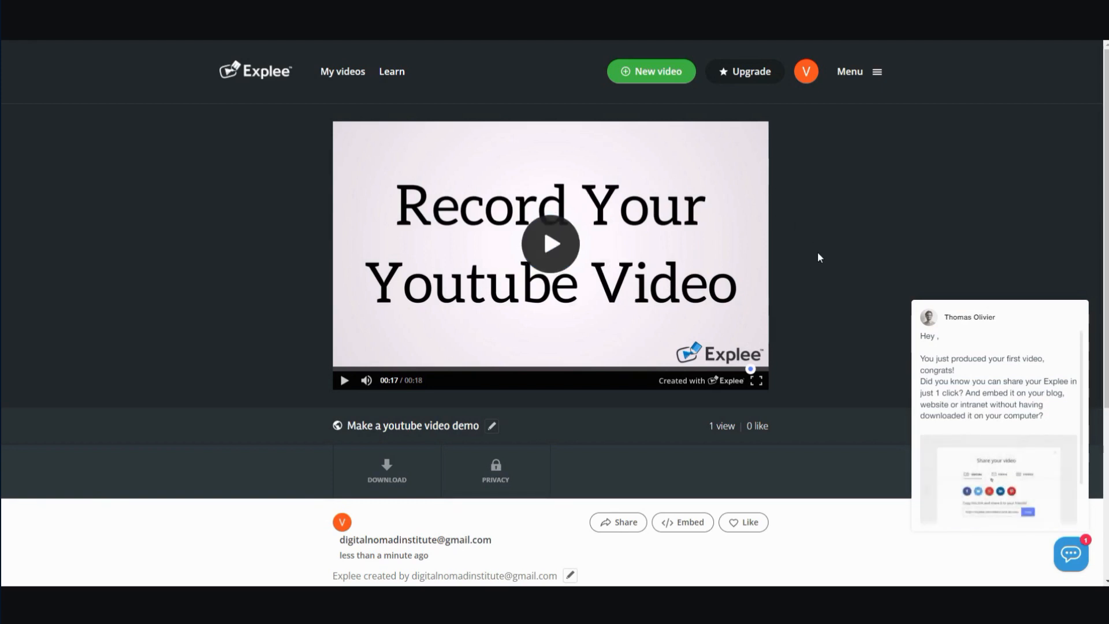
pyautogui.scroll(-3)
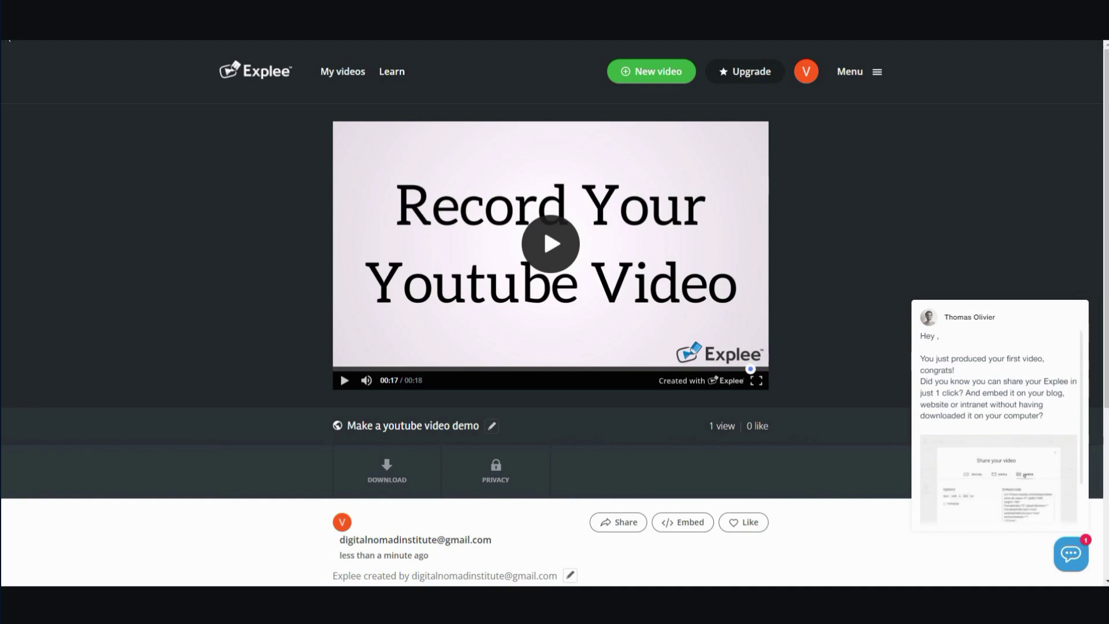
pyautogui.moveTo(503, 319)
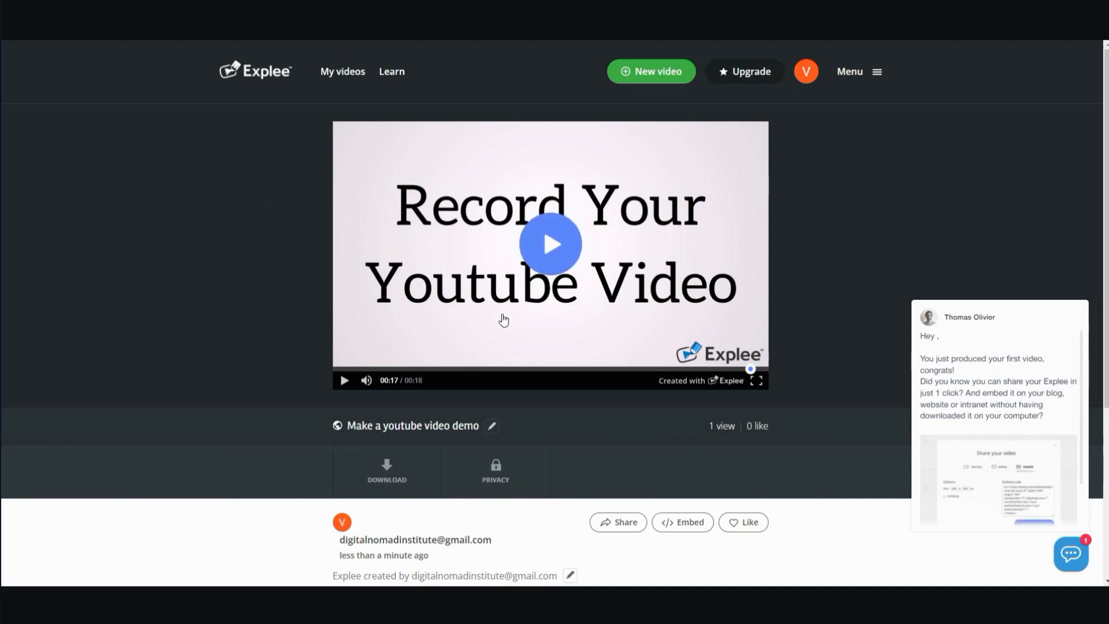